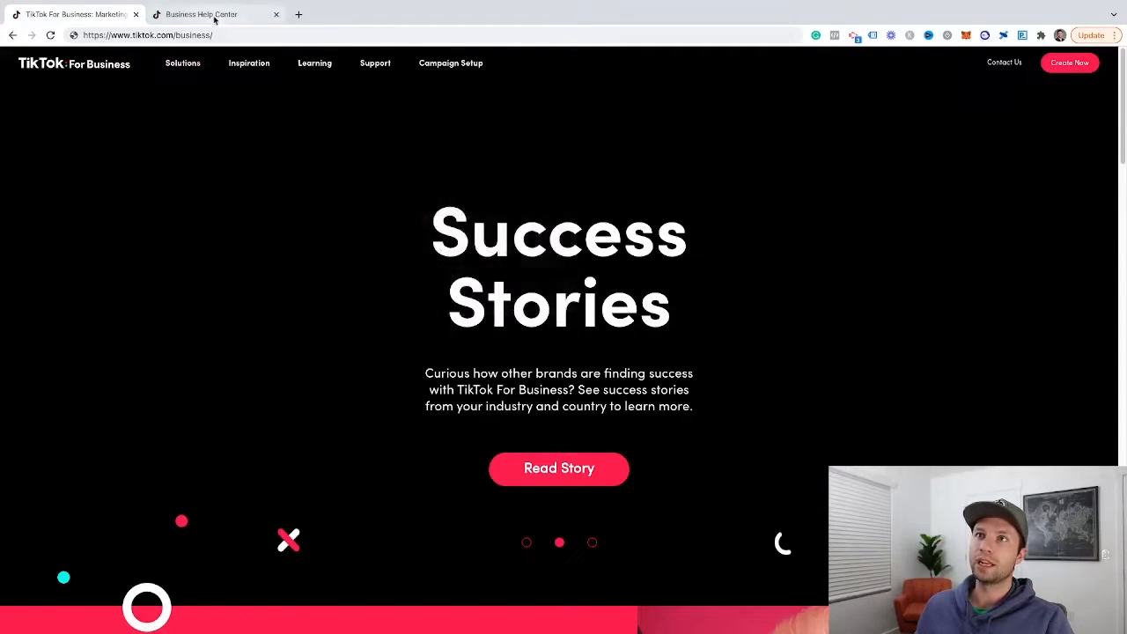
# Highlight the centralization and accountability benefit sentences in the About TikTok Business Center article and scroll through it
pyautogui.click(201, 14)
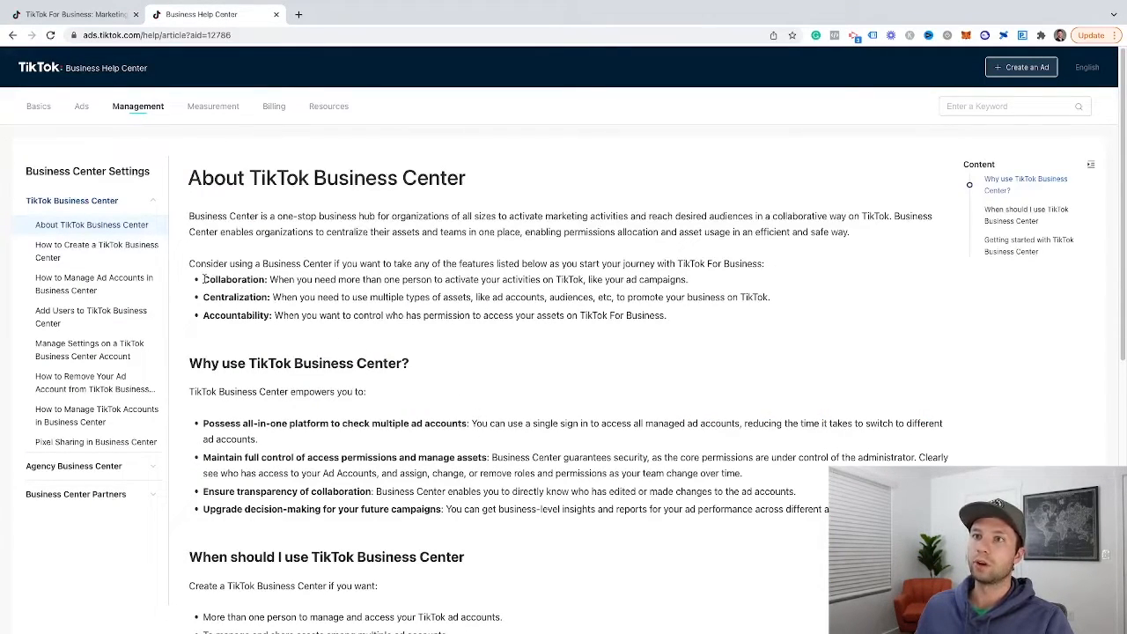
pyautogui.moveTo(275, 296); pyautogui.dragTo(503, 296)
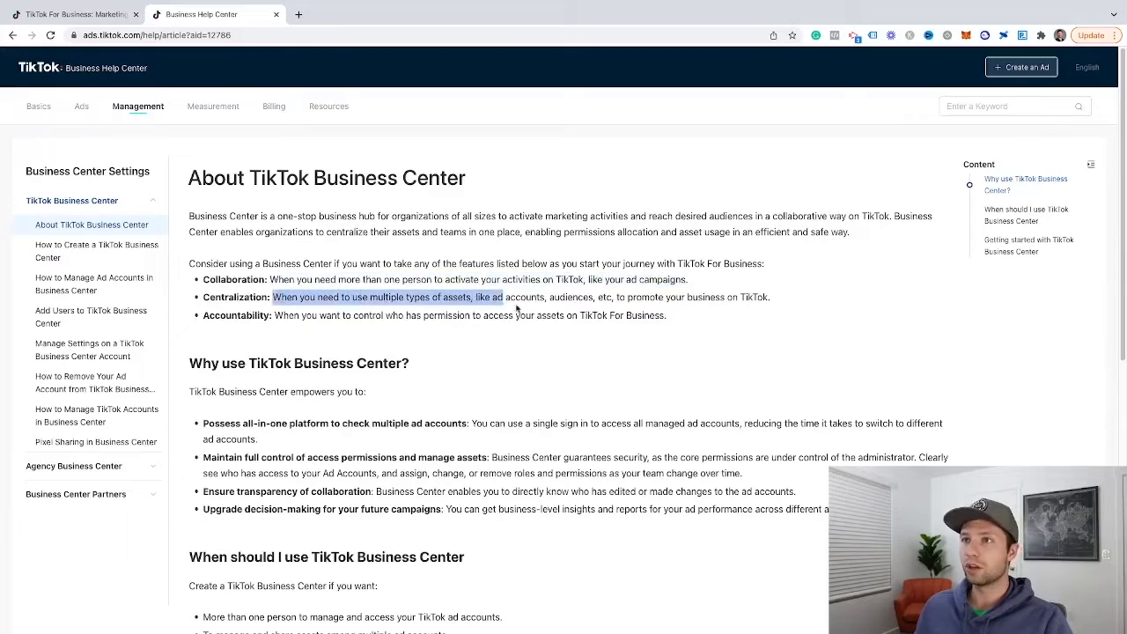
pyautogui.moveTo(503, 296); pyautogui.dragTo(768, 296)
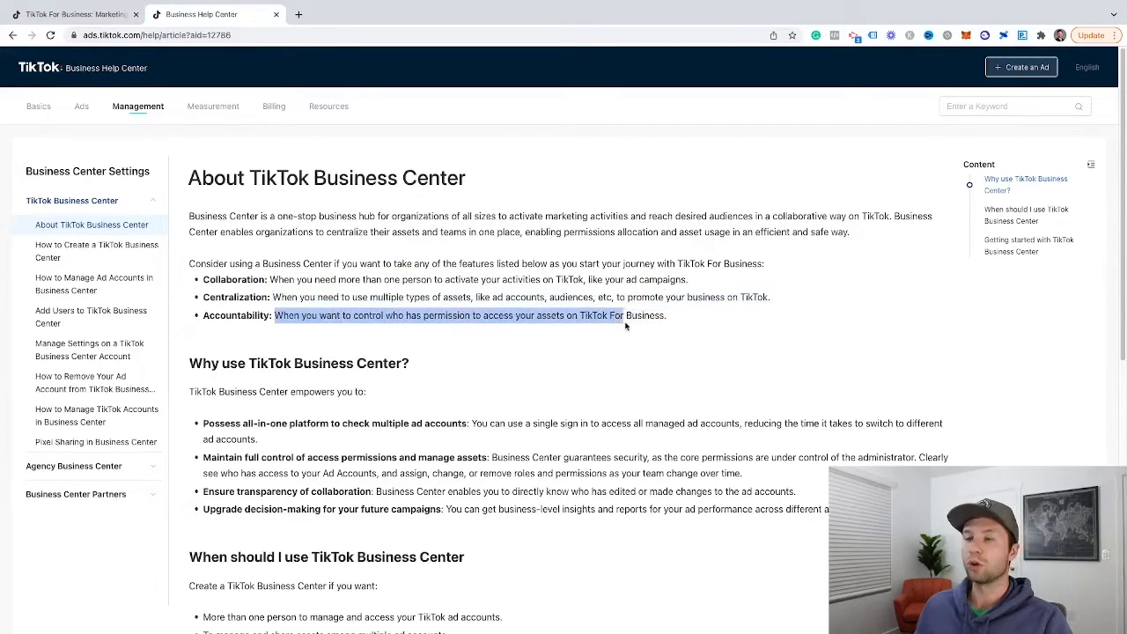
pyautogui.scroll(-3)
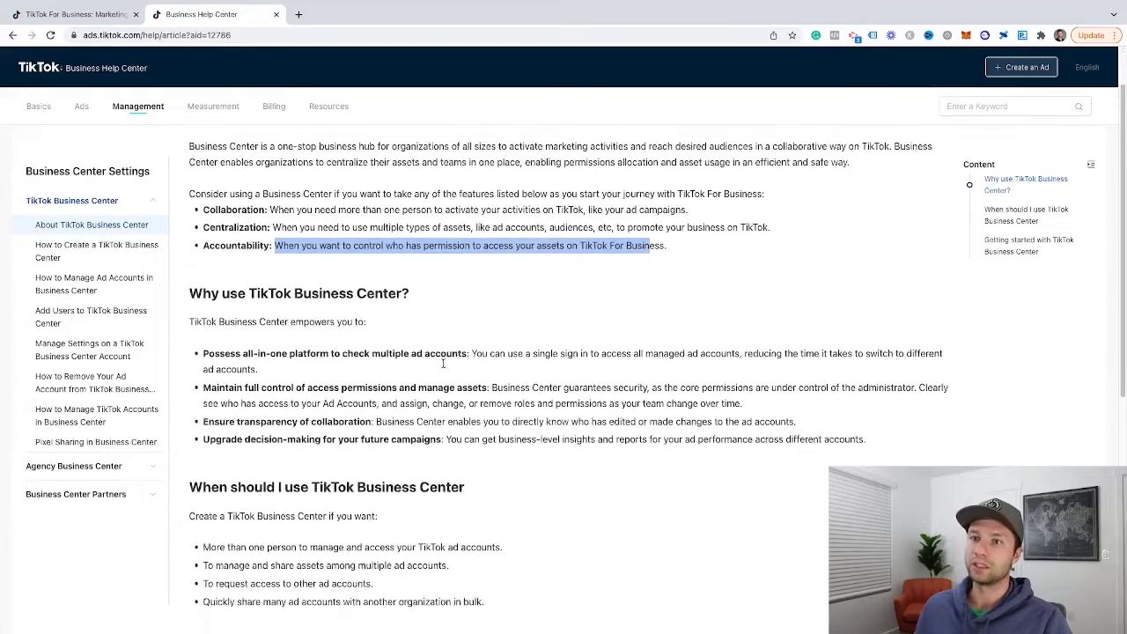
pyautogui.scroll(-3)
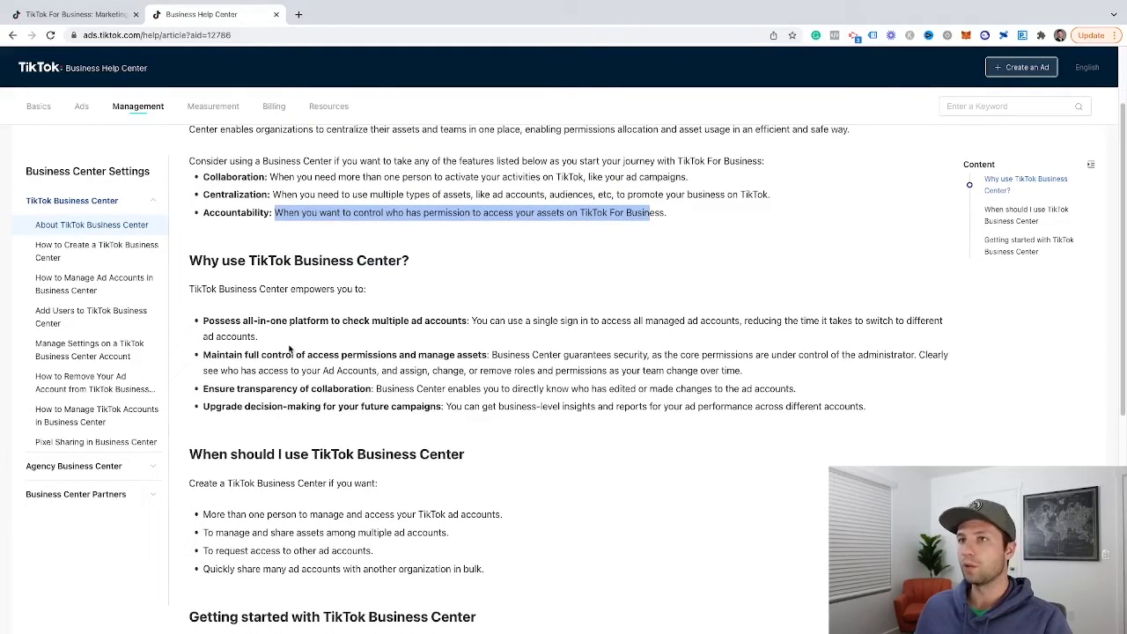
pyautogui.moveTo(352, 343)
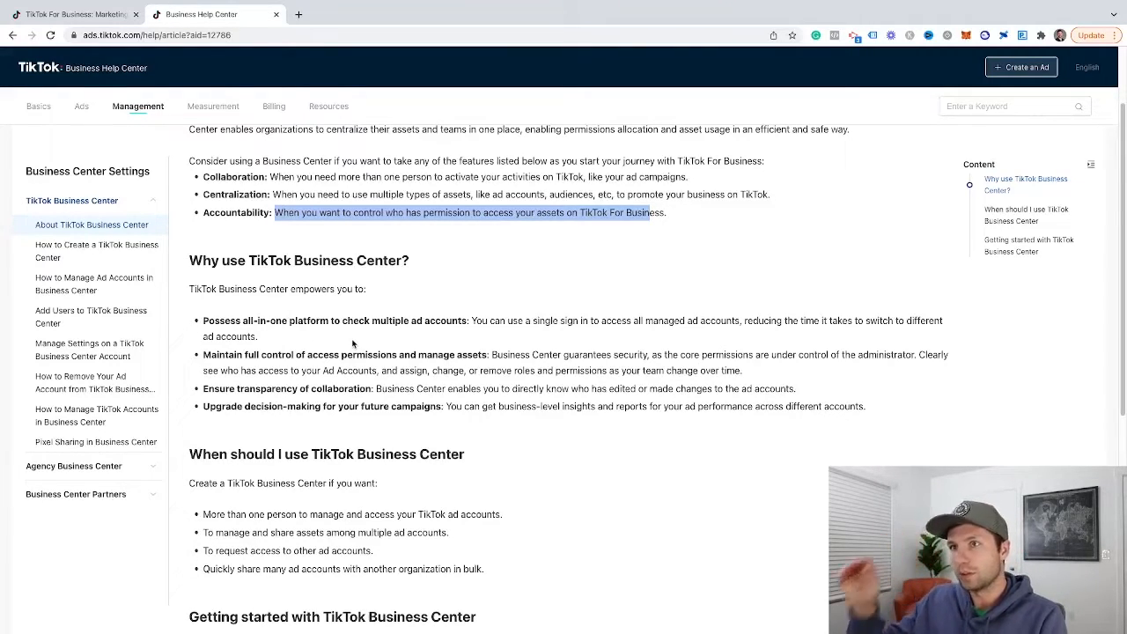
pyautogui.scroll(3)
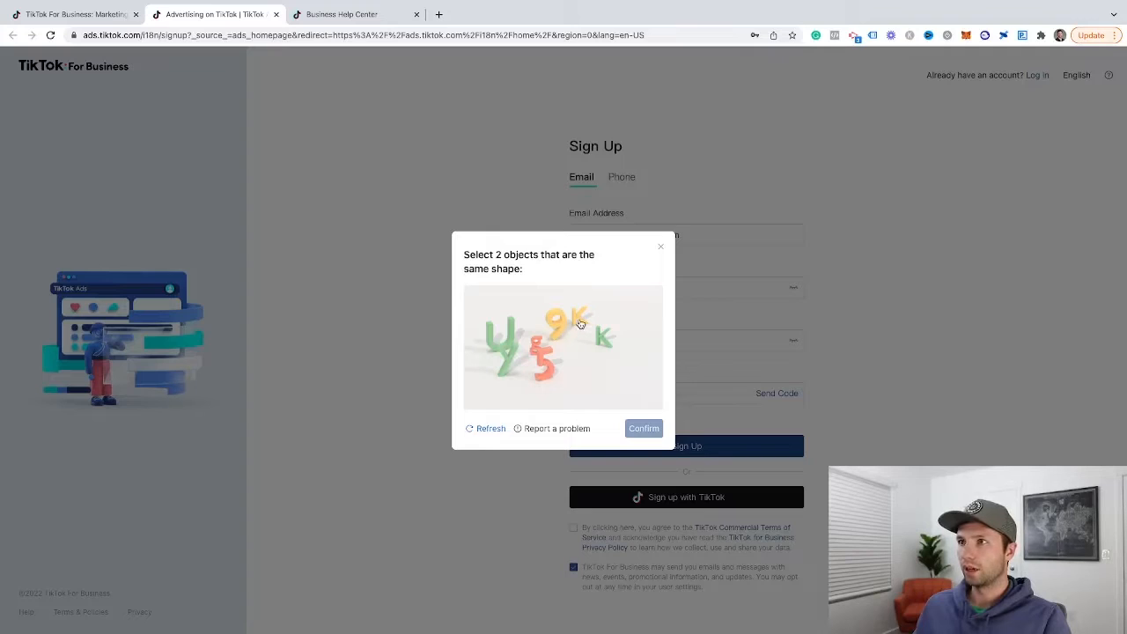
# Solve the verification puzzle by picking the two same-shape objects and confirming
pyautogui.click(606, 339)
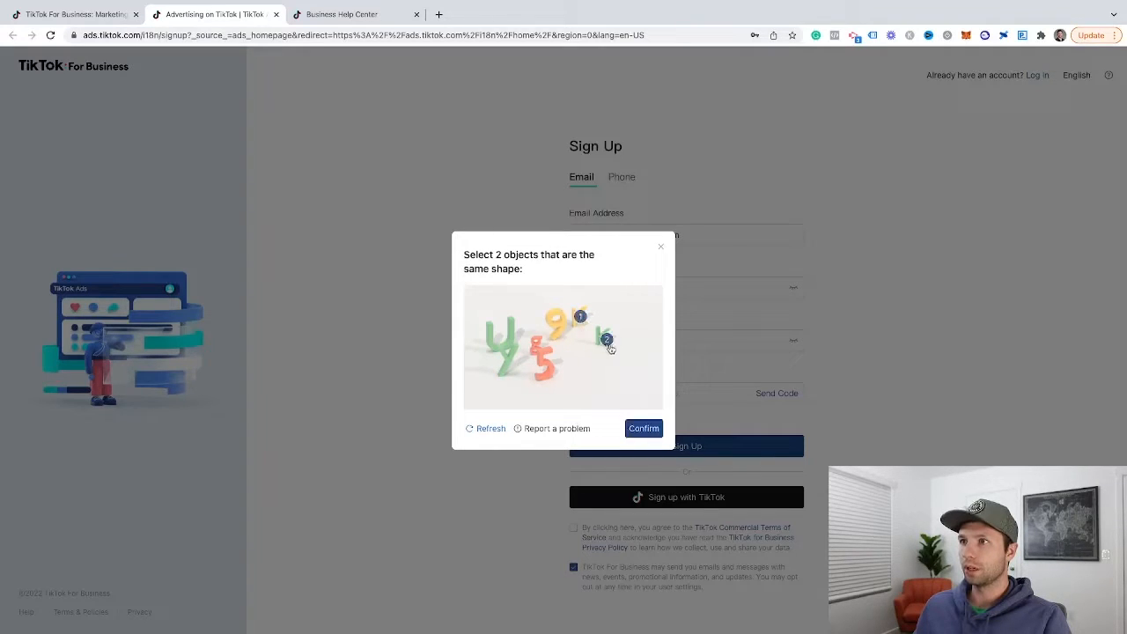
pyautogui.click(642, 427)
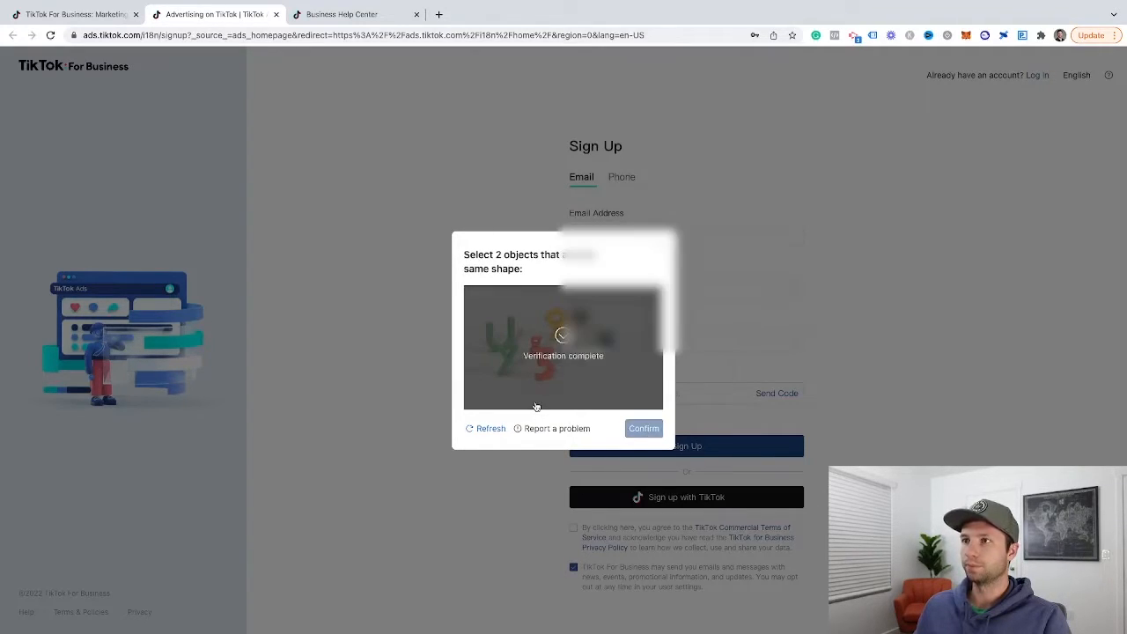
pyautogui.click(644, 427)
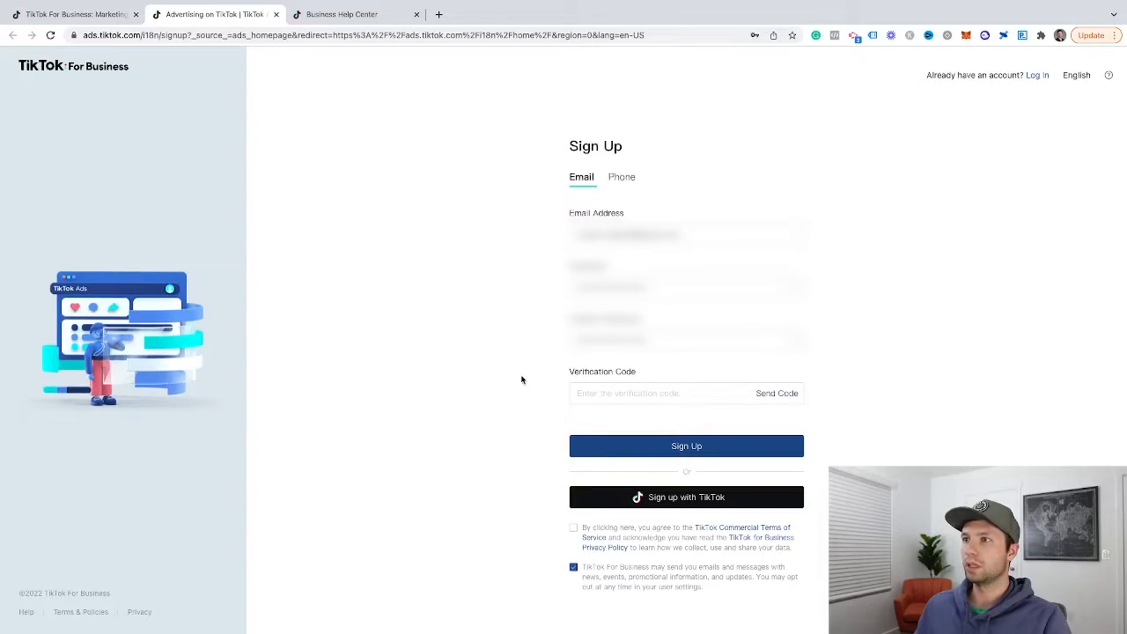
pyautogui.click(775, 393)
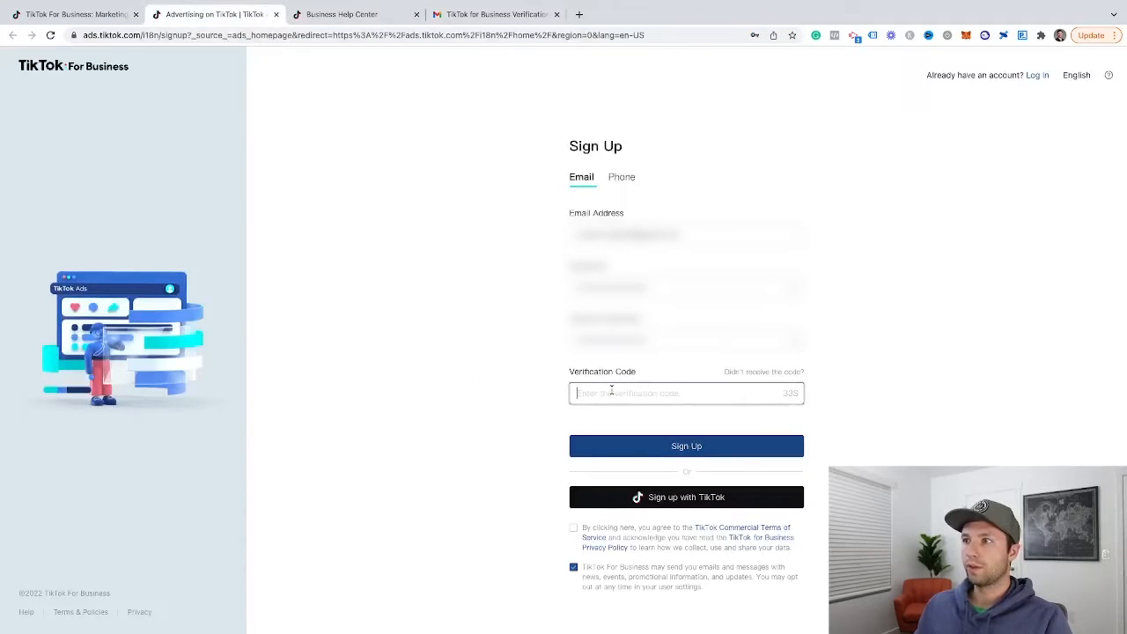
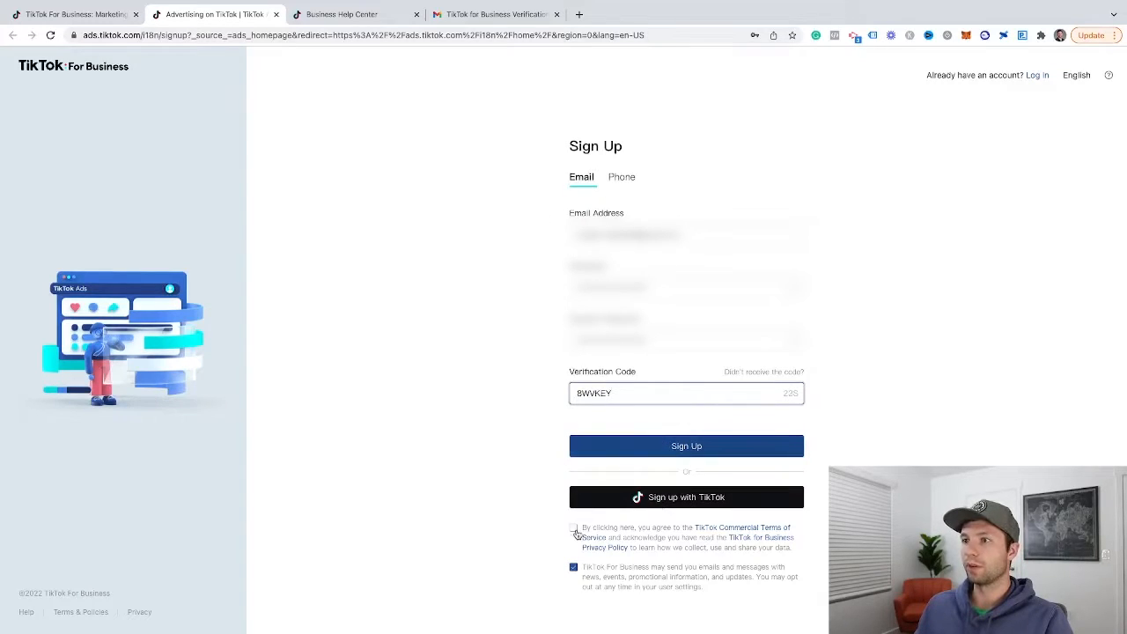
pyautogui.click(572, 528)
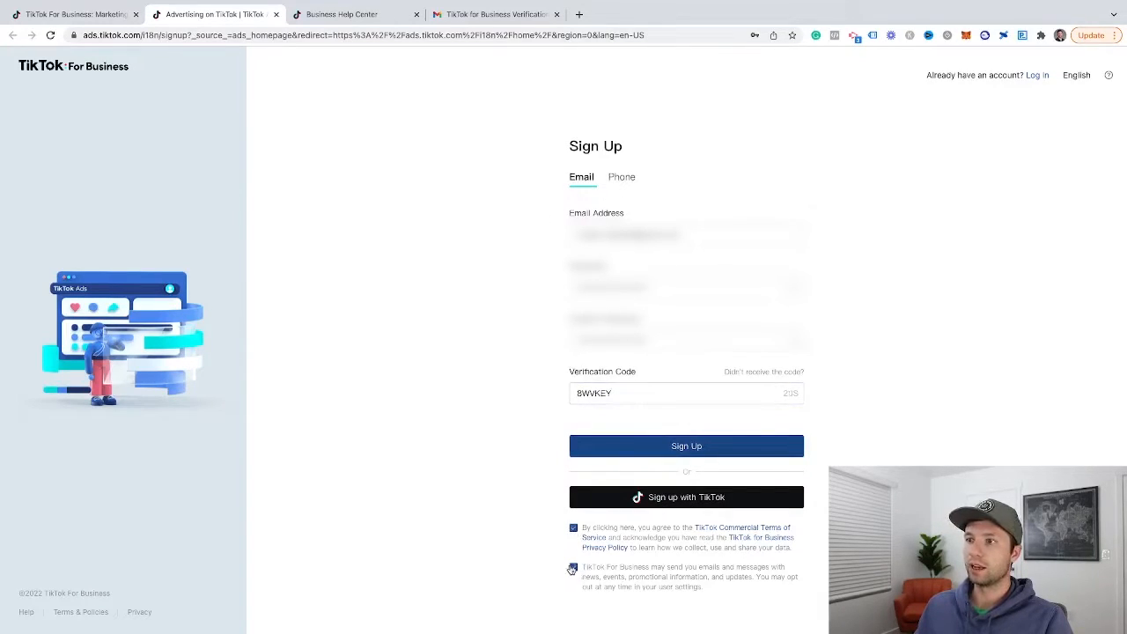
pyautogui.click(574, 566)
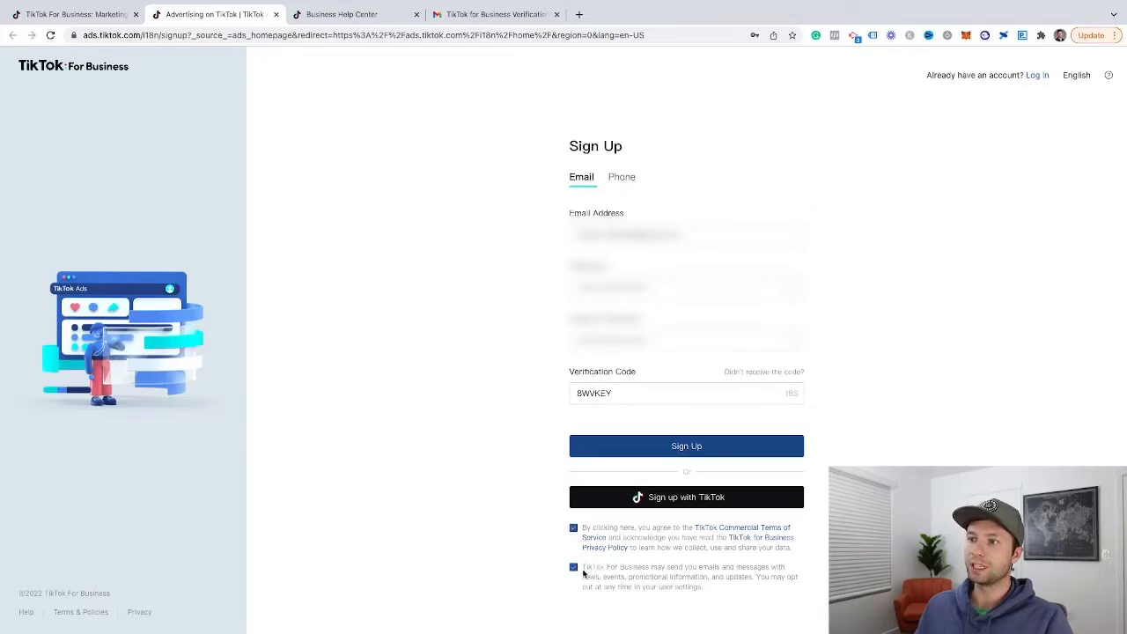
pyautogui.click(574, 567)
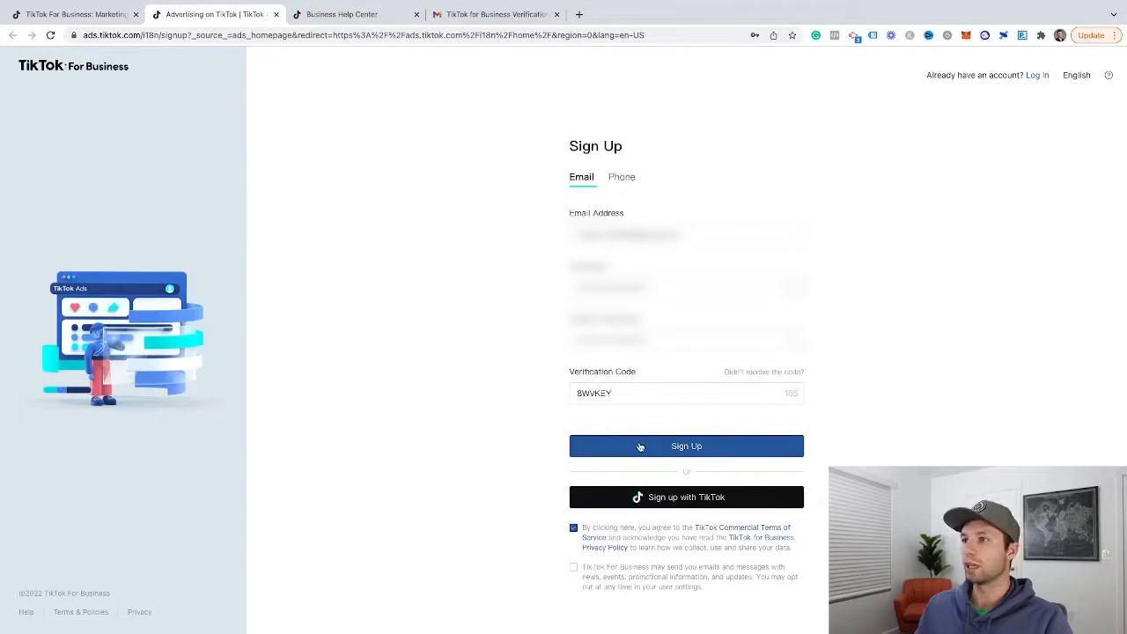
pyautogui.click(686, 445)
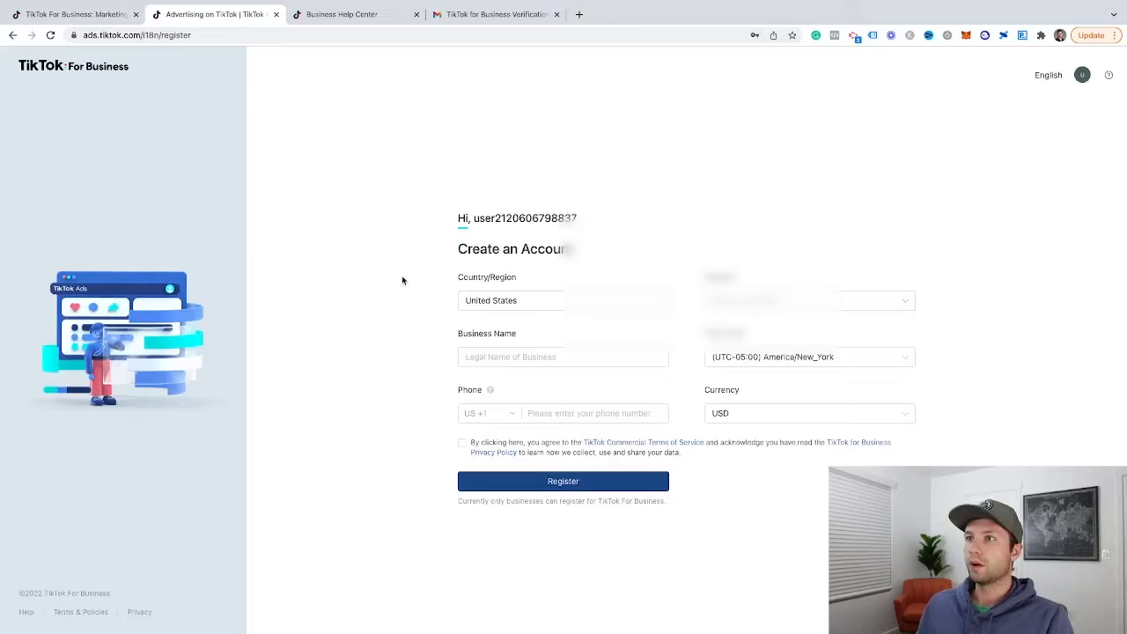
# Select the country and the E-commerce > Clothing & Shoes industry for the new account
pyautogui.click(563, 299)
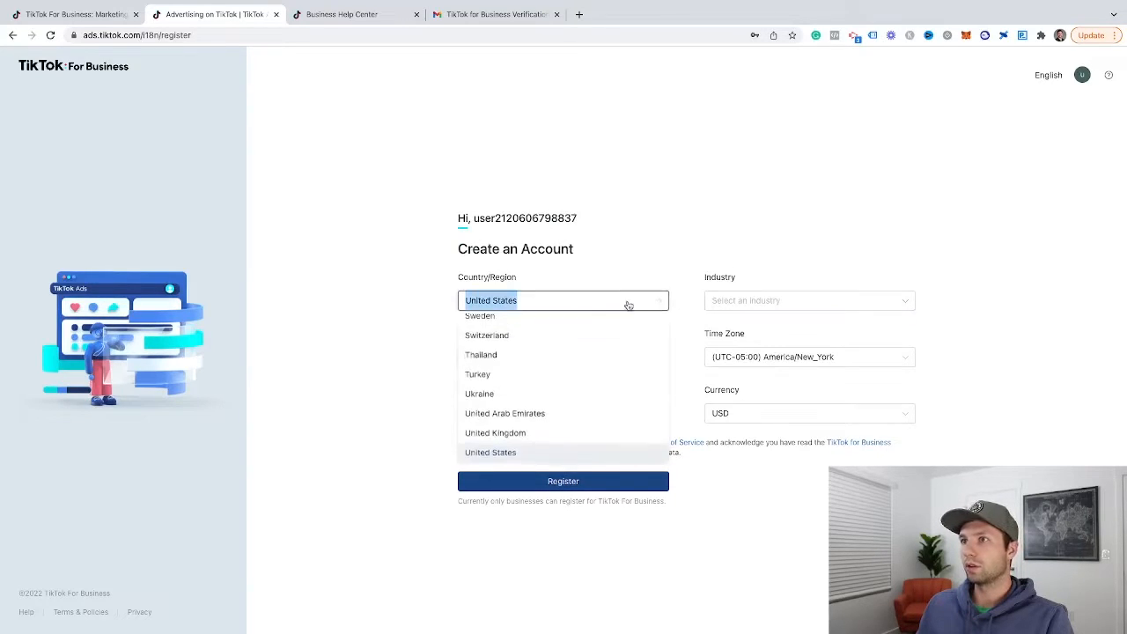
pyautogui.click(806, 299)
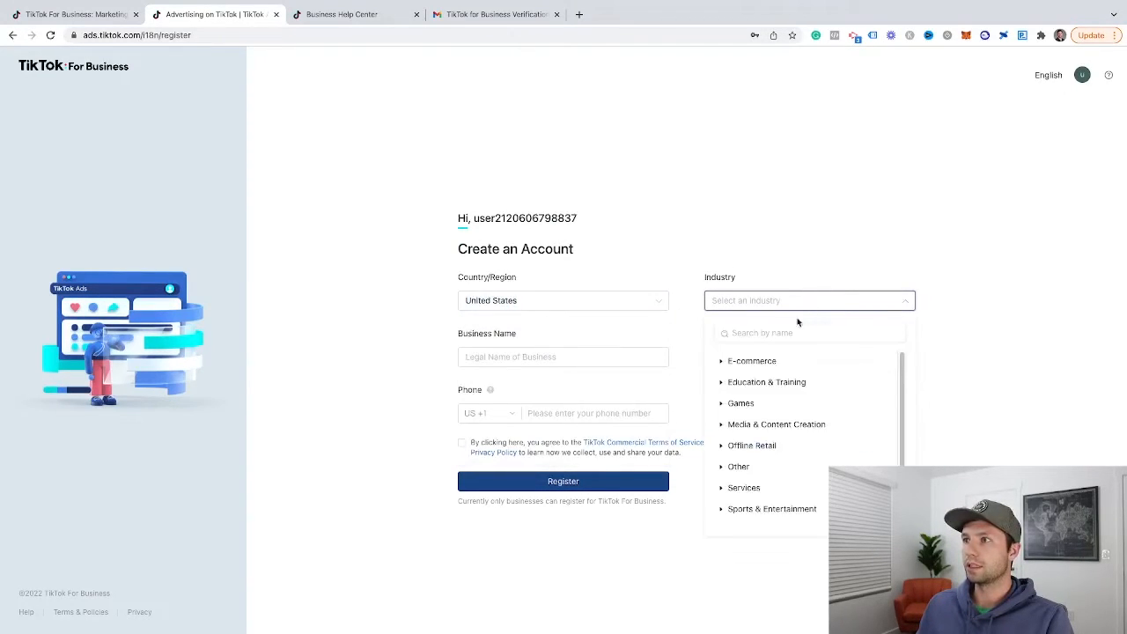
pyautogui.click(751, 359)
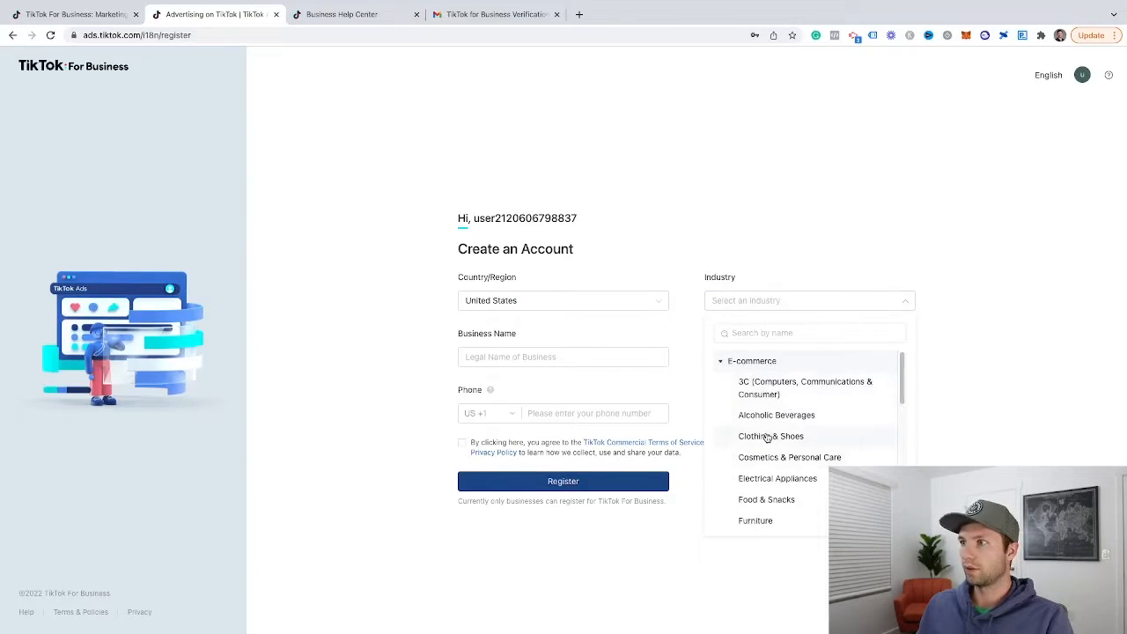
pyautogui.click(771, 436)
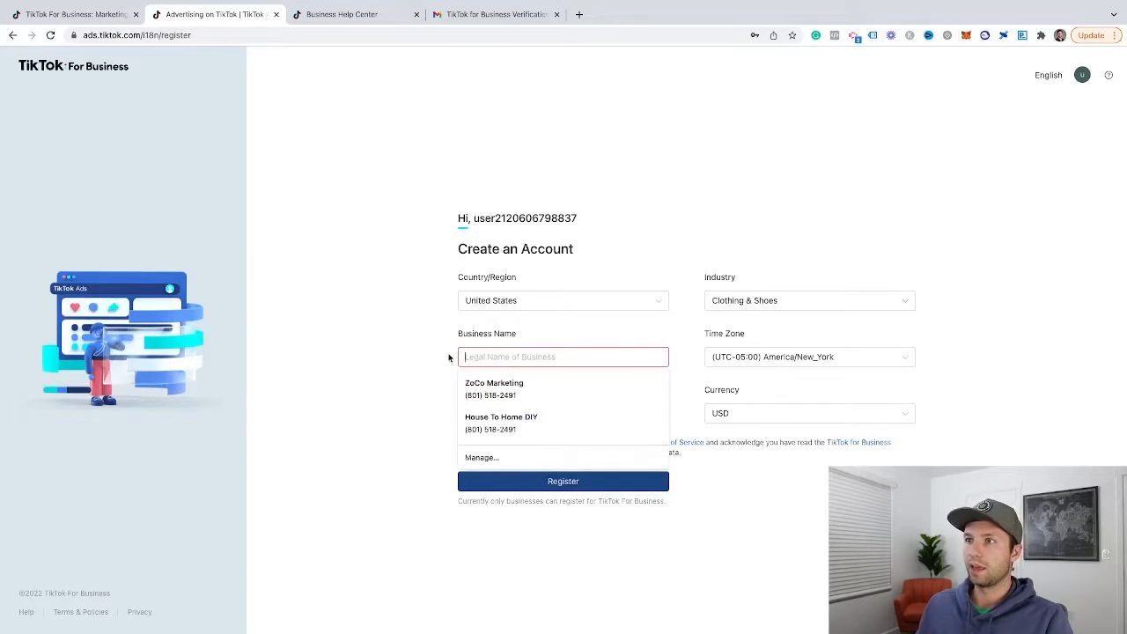
# Fill in the House To Home DIY business details, agree to the terms and register the account
pyautogui.click(500, 416)
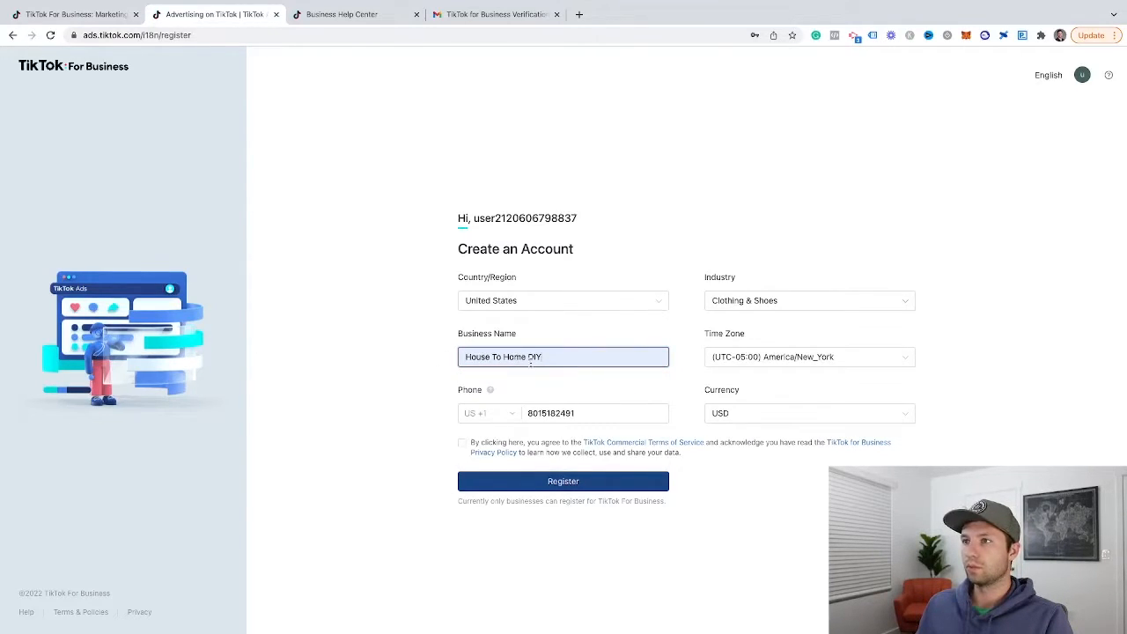
pyautogui.moveTo(877, 363)
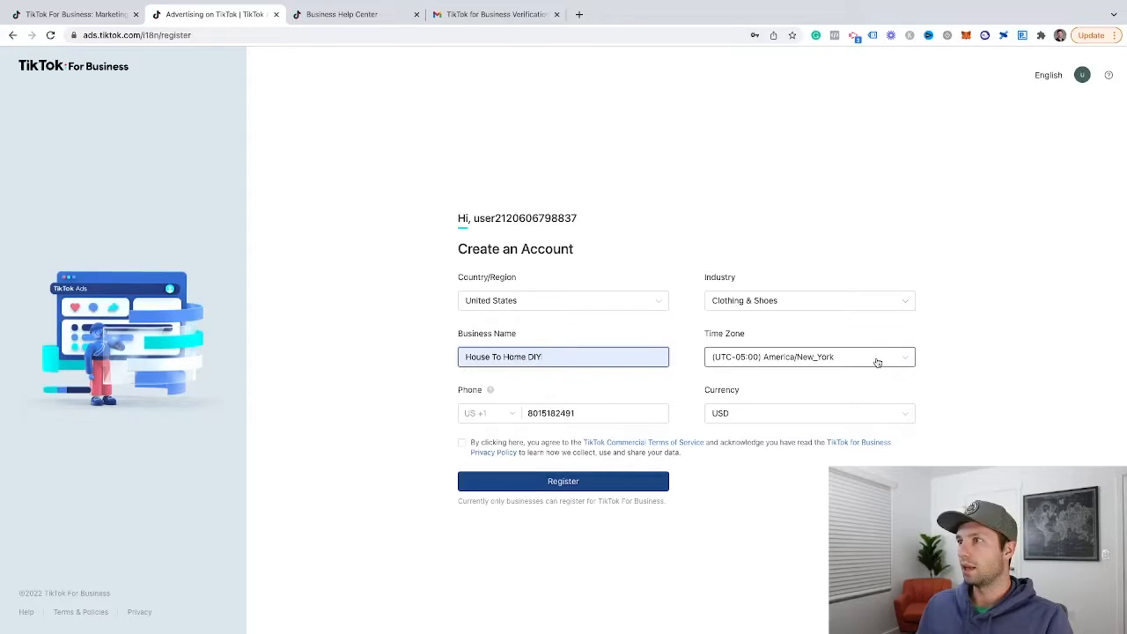
pyautogui.write('den')
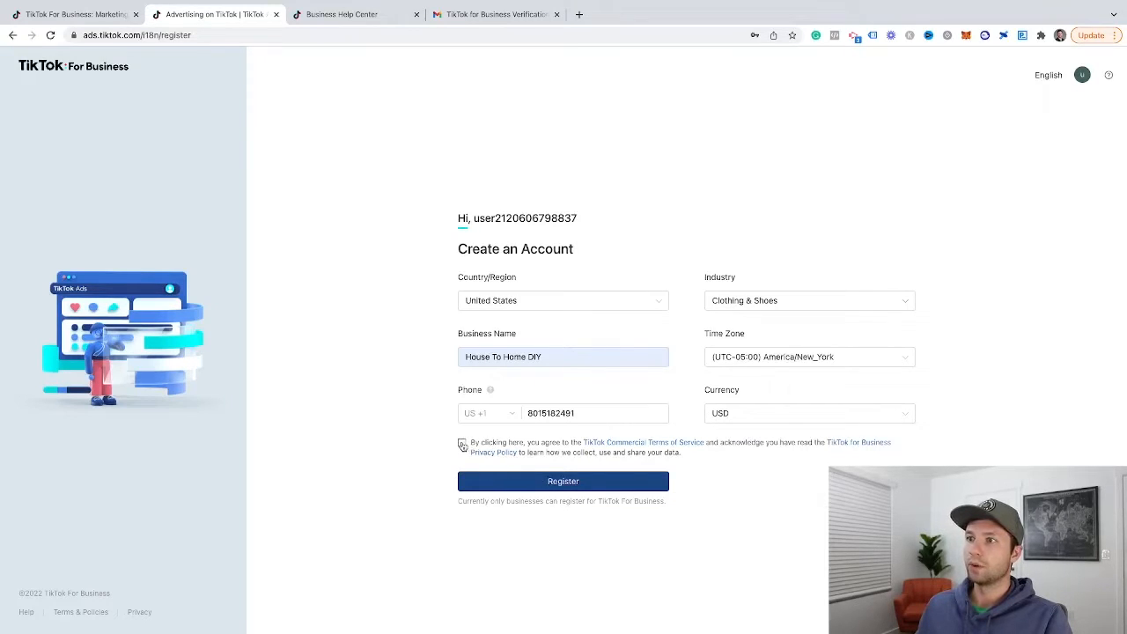
pyautogui.click(461, 444)
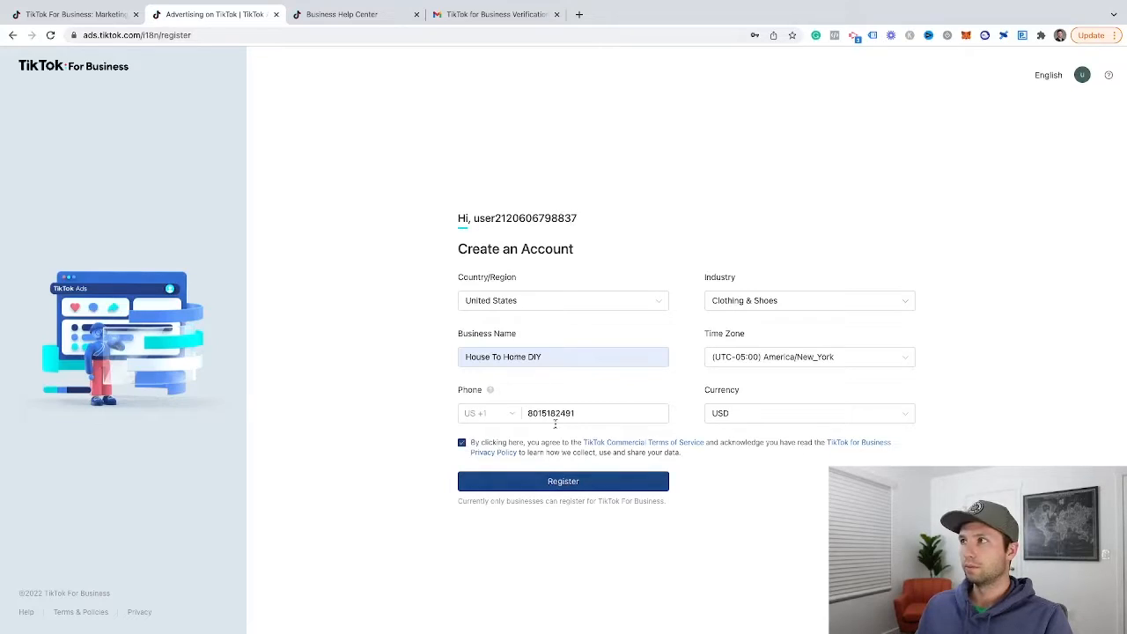
pyautogui.click(563, 481)
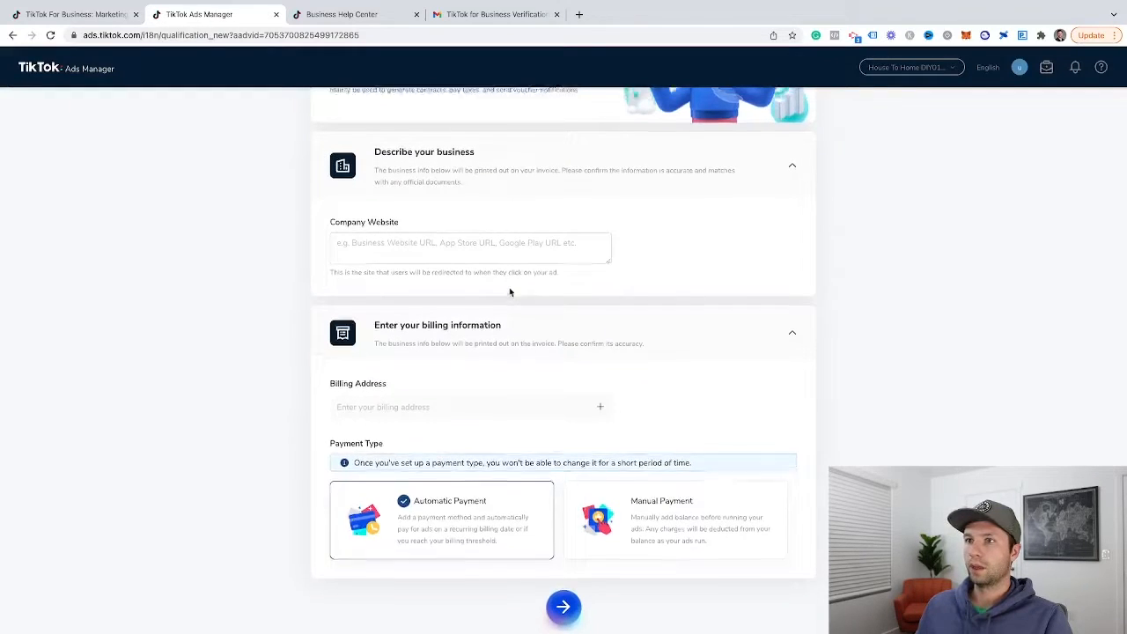
# Submit the company website and billing address details with Automatic Payment kept
pyautogui.scroll(3)
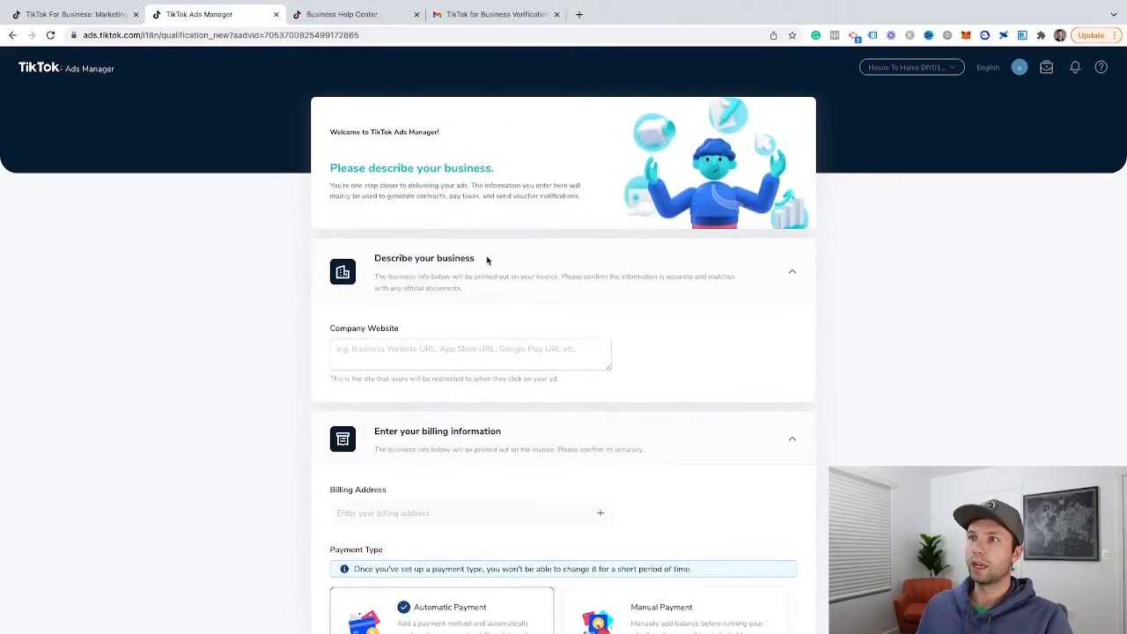
pyautogui.moveTo(519, 236)
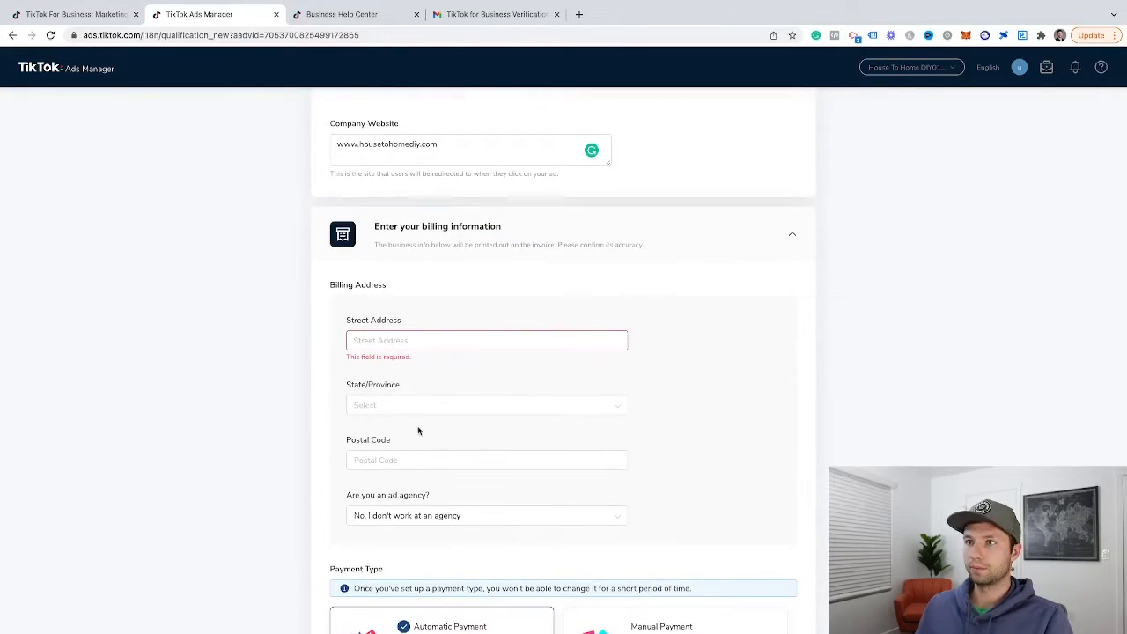
pyautogui.scroll(-3)
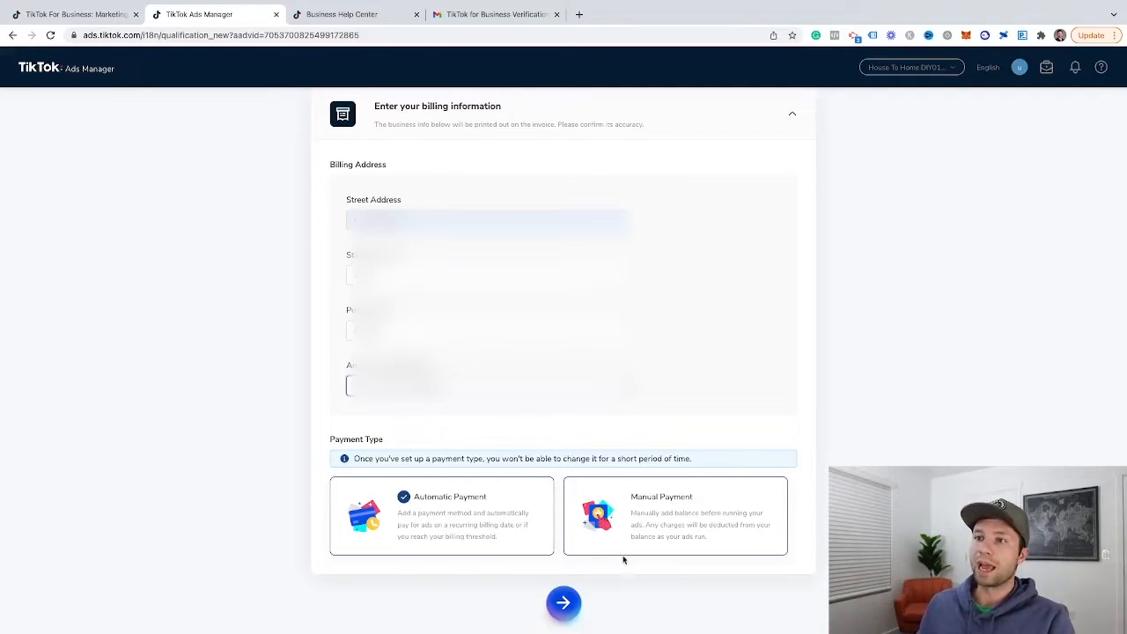
pyautogui.moveTo(606, 544)
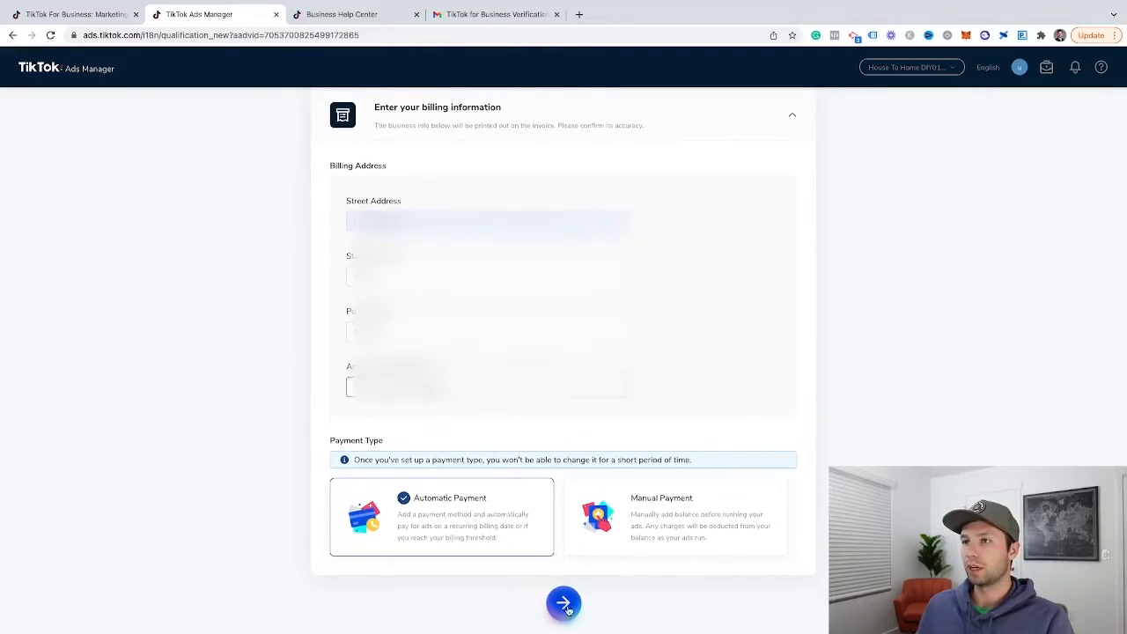
pyautogui.click(564, 602)
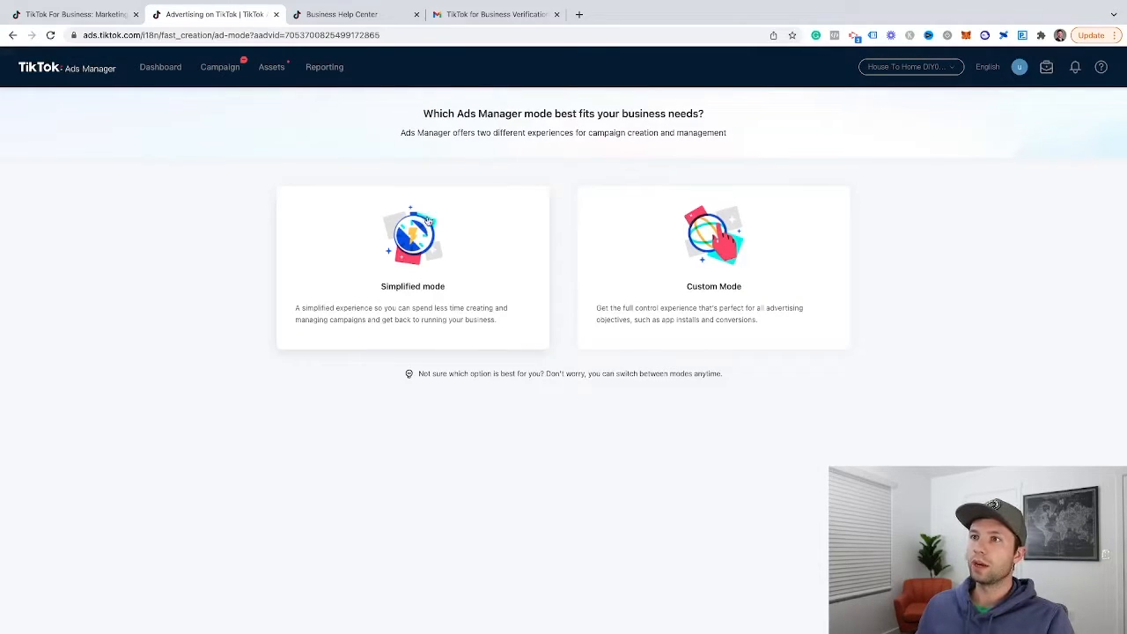
pyautogui.moveTo(713, 247)
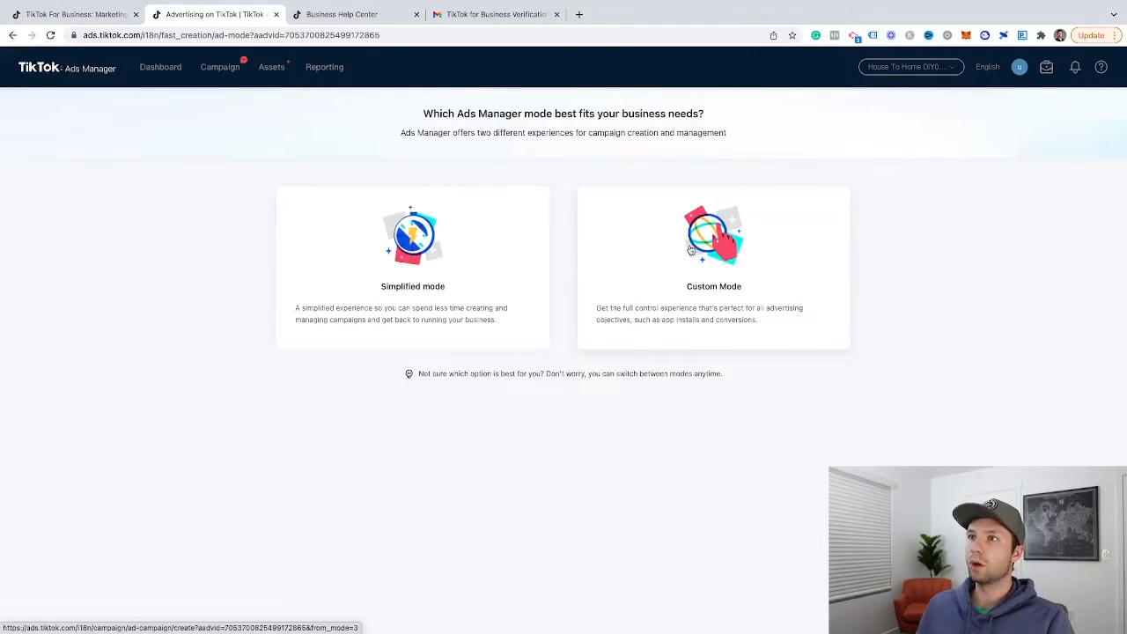
pyautogui.moveTo(669, 281)
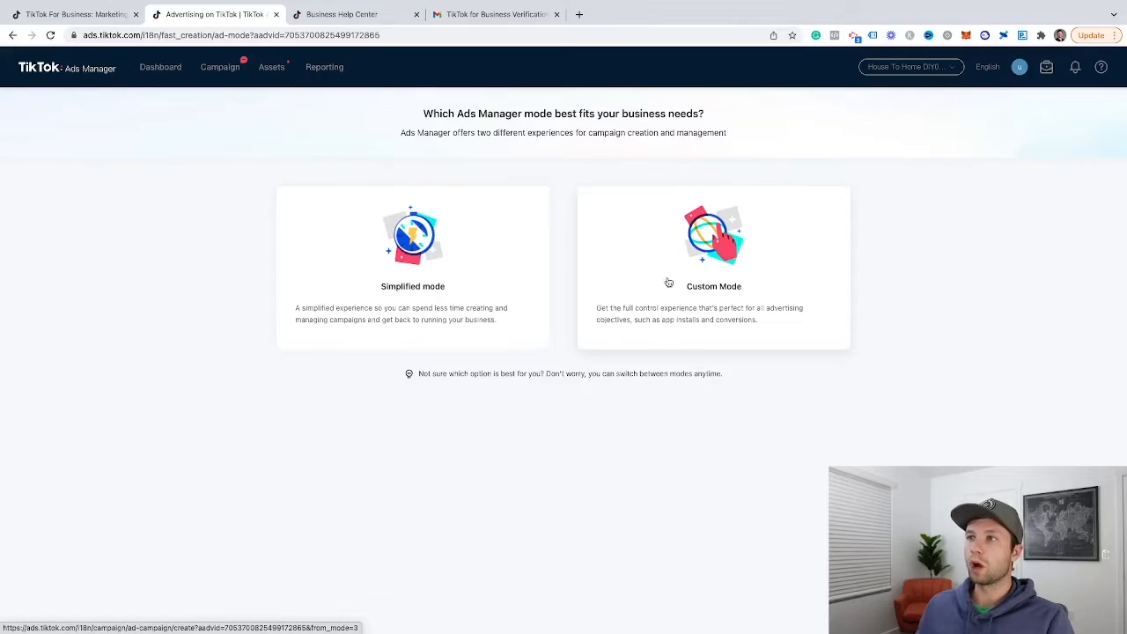
pyautogui.moveTo(697, 263)
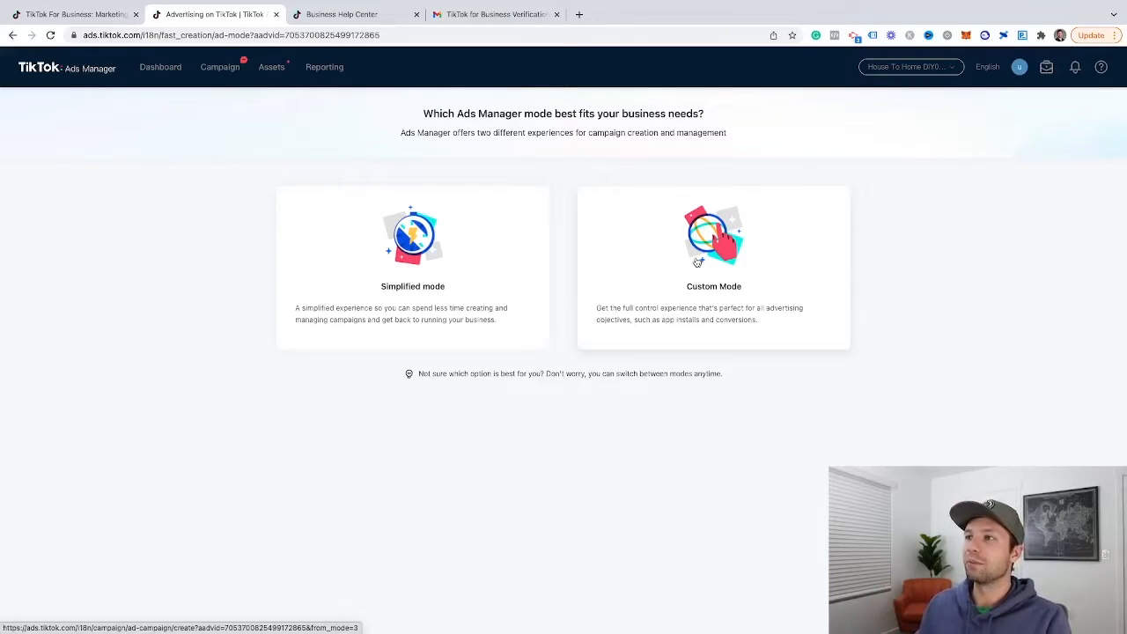
pyautogui.moveTo(694, 246)
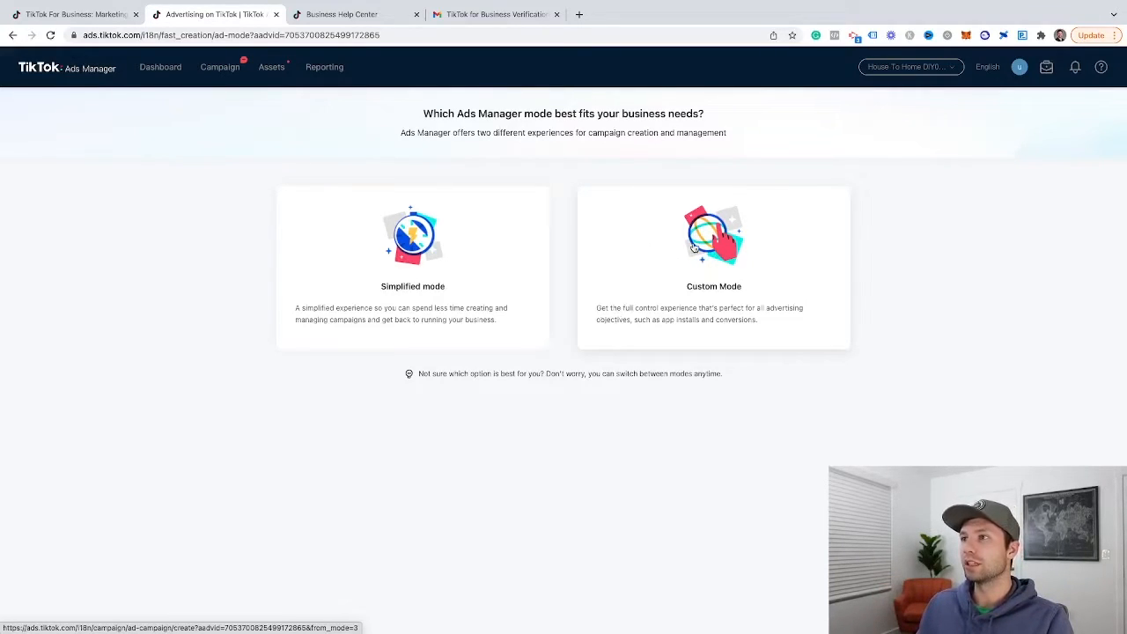
# Choose the full-control Custom Mode experience and return to the ad account dashboard
pyautogui.click(713, 264)
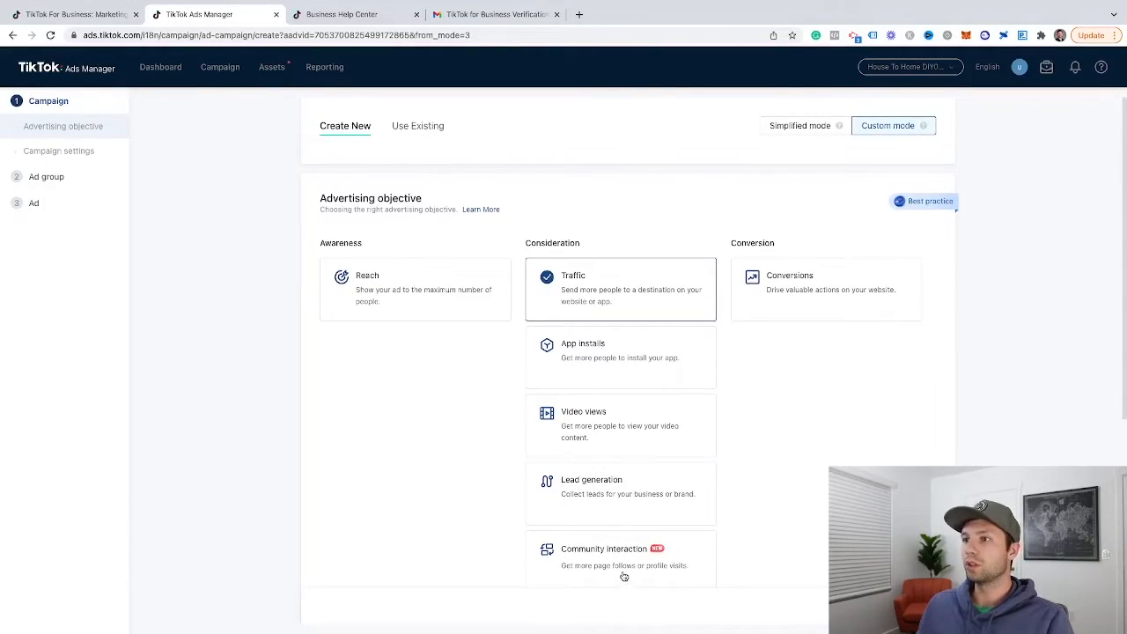
pyautogui.click(161, 67)
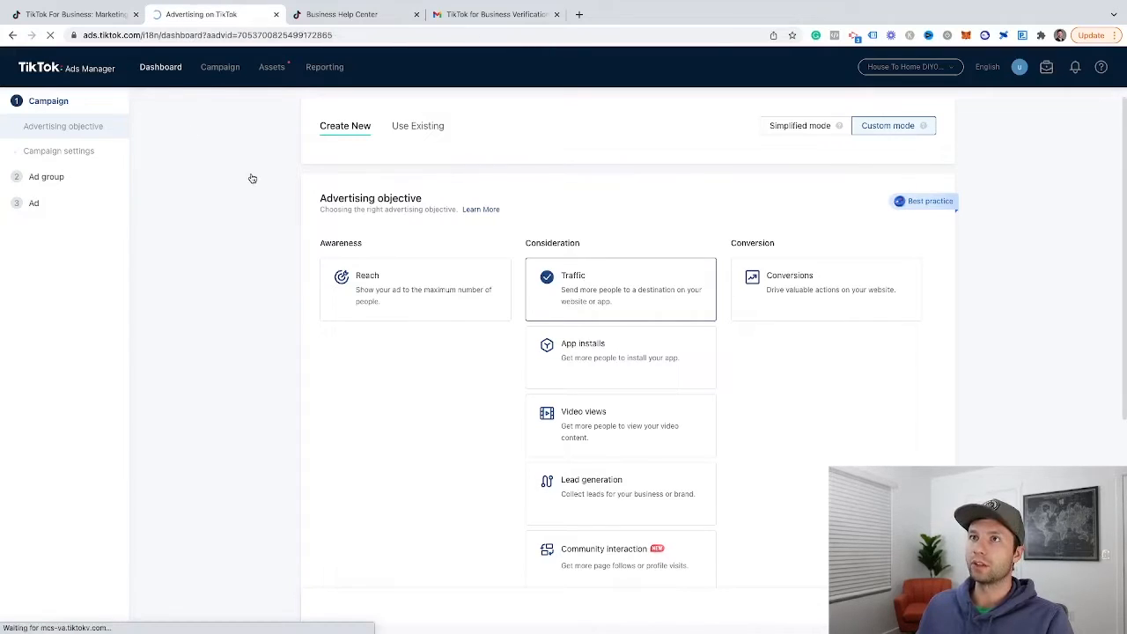
pyautogui.click(160, 67)
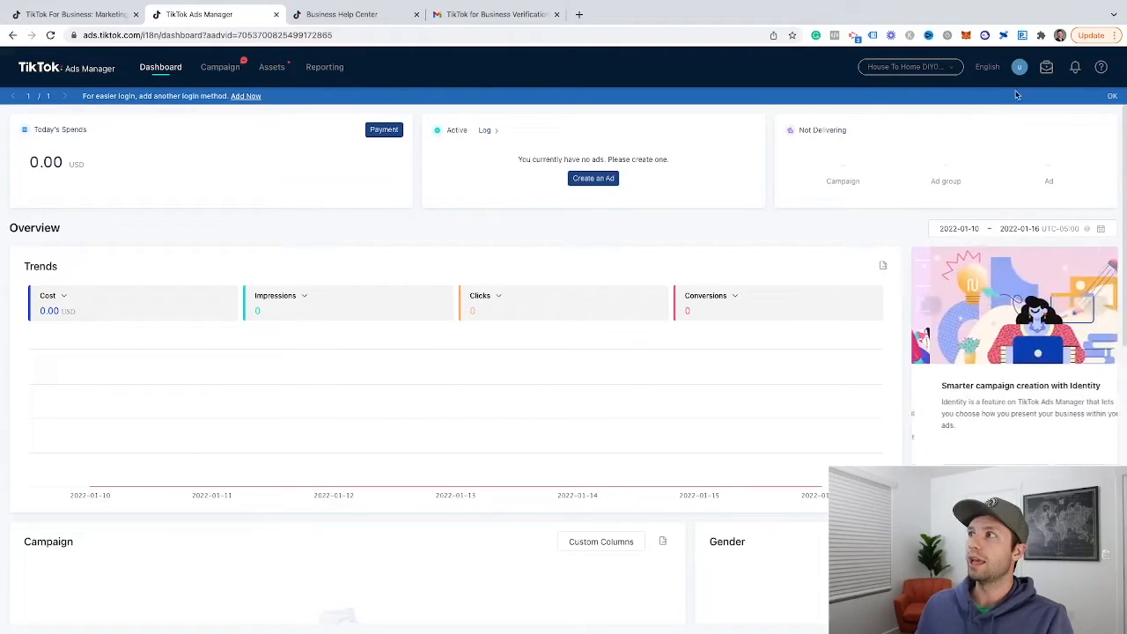
pyautogui.moveTo(1045, 66)
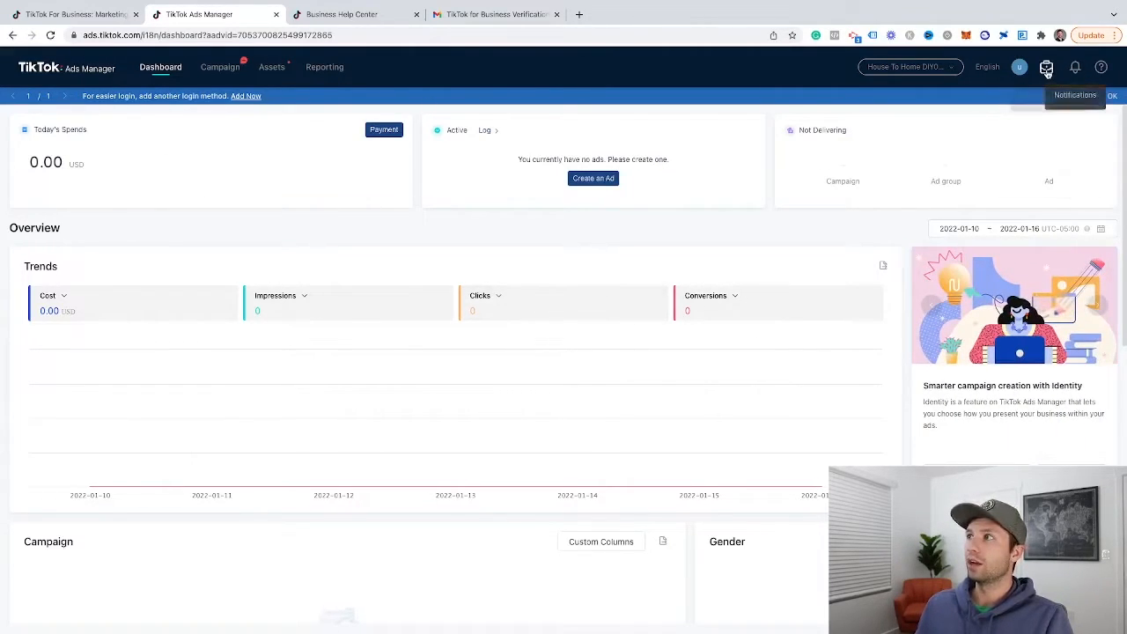
pyautogui.moveTo(1046, 67)
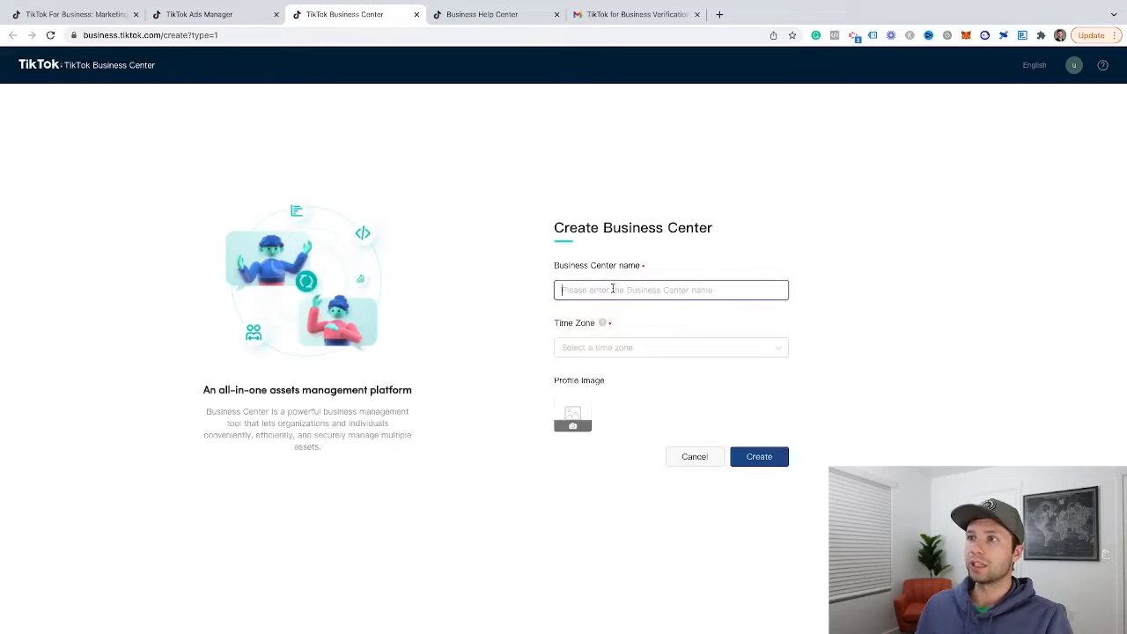
pyautogui.write('H')
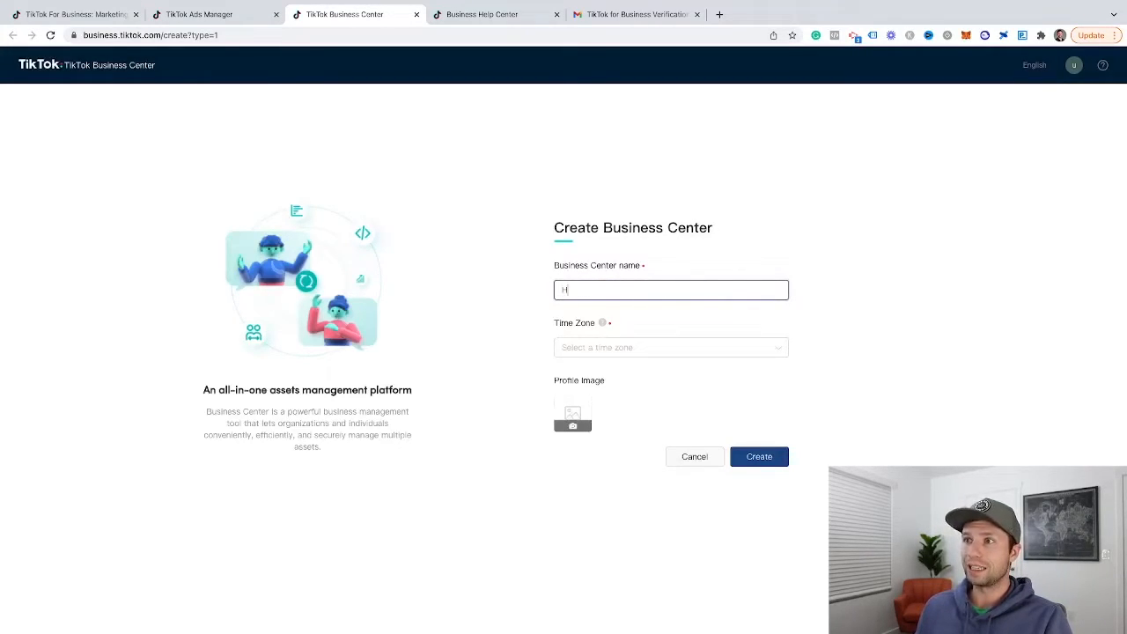
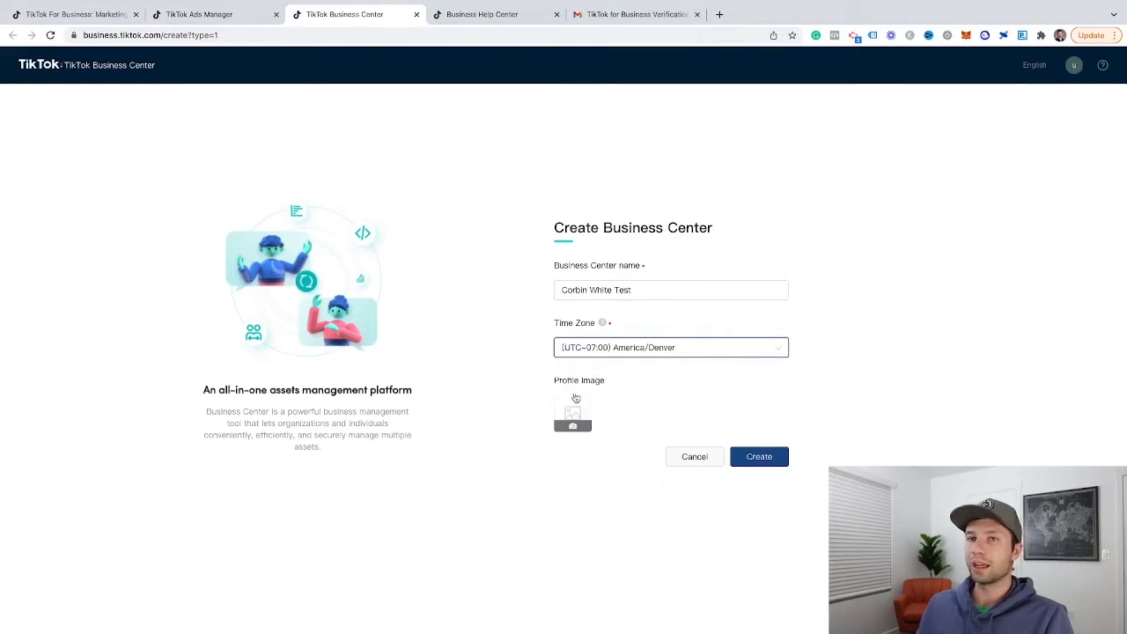
pyautogui.click(757, 456)
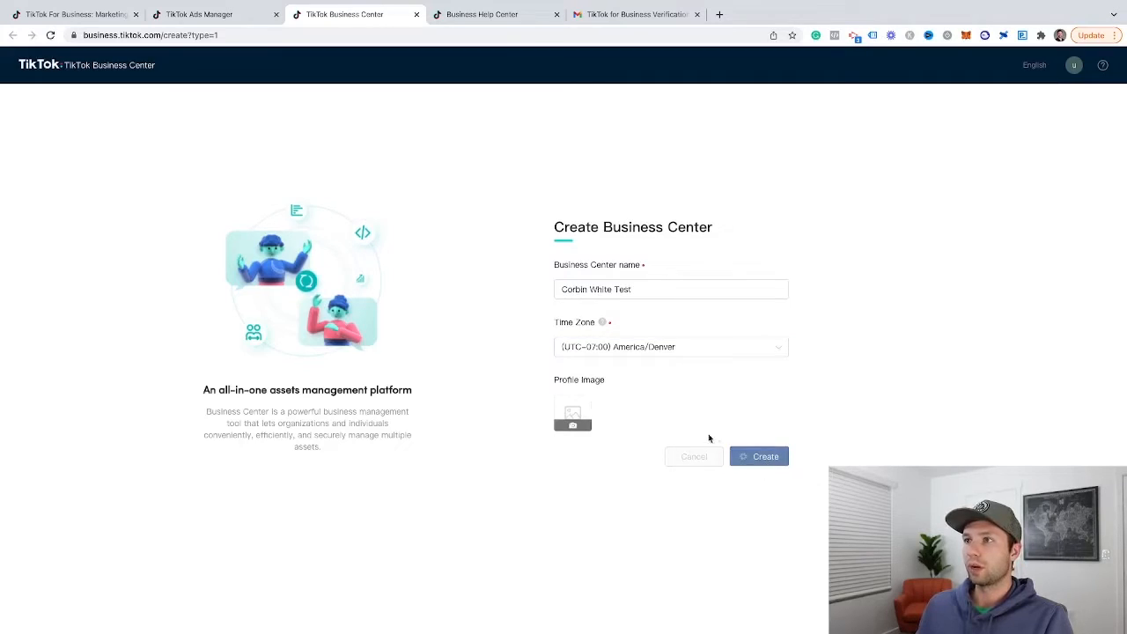
pyautogui.click(757, 456)
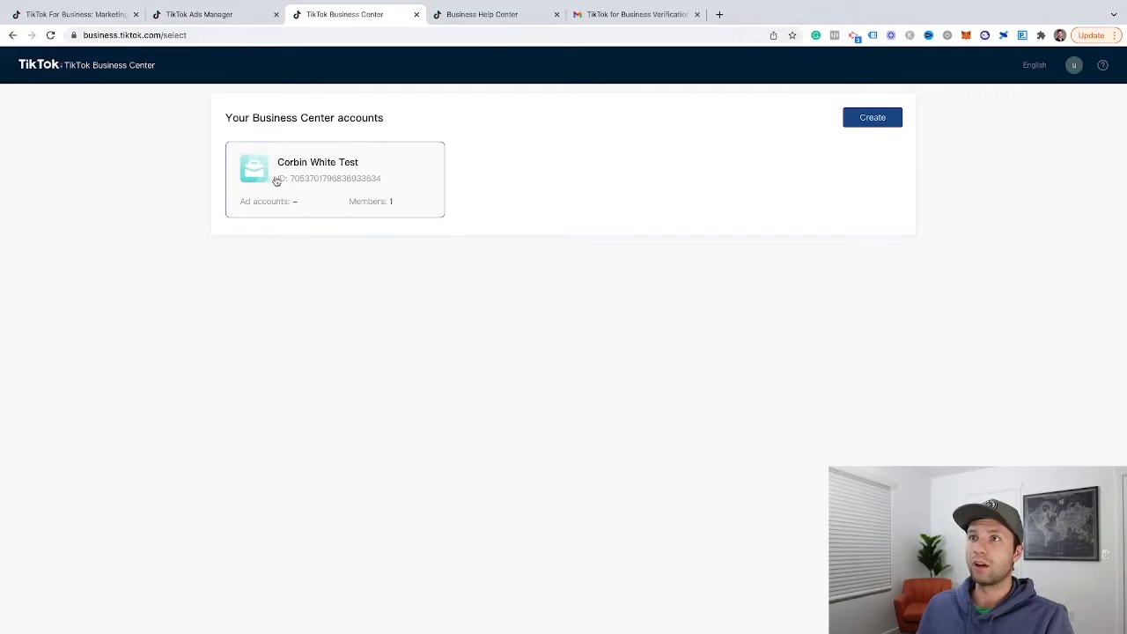
pyautogui.click(334, 173)
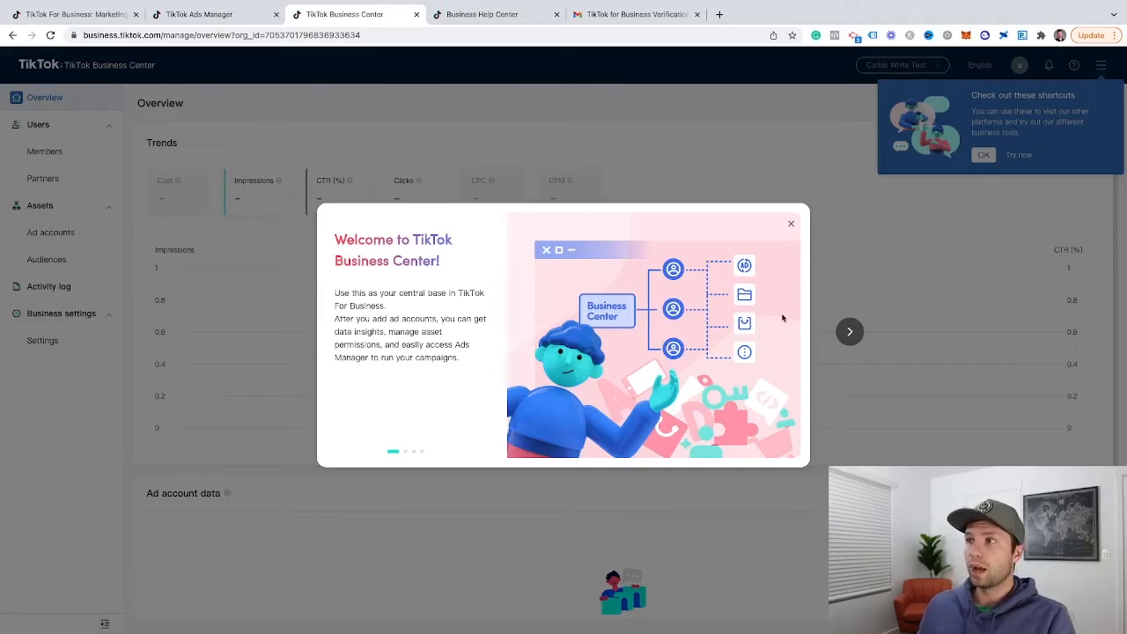
pyautogui.click(848, 331)
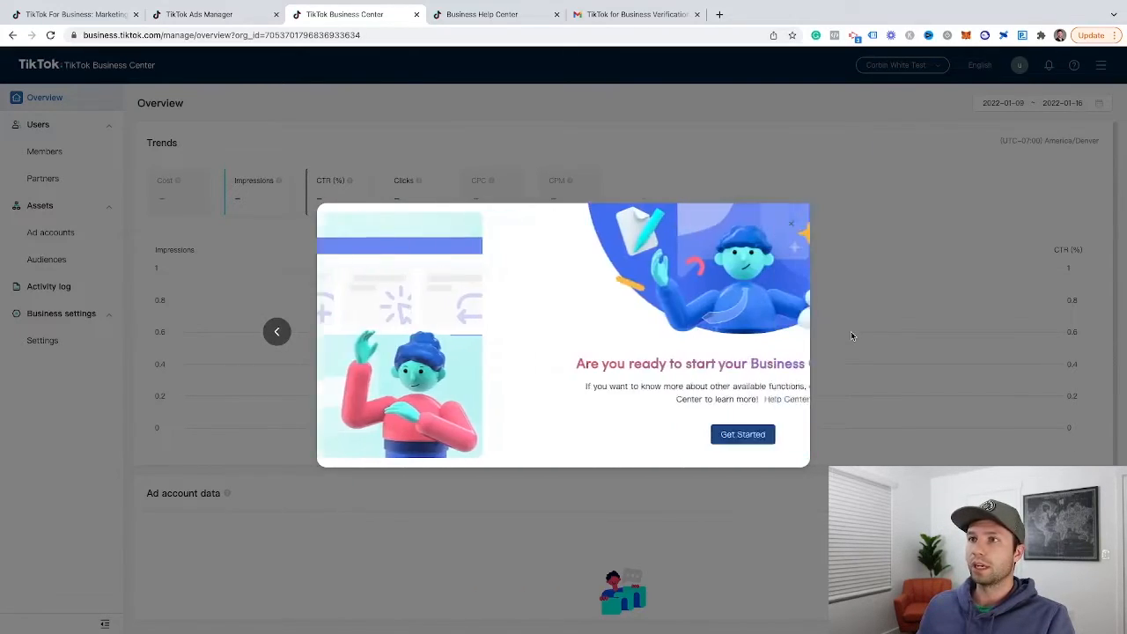
pyautogui.click(790, 222)
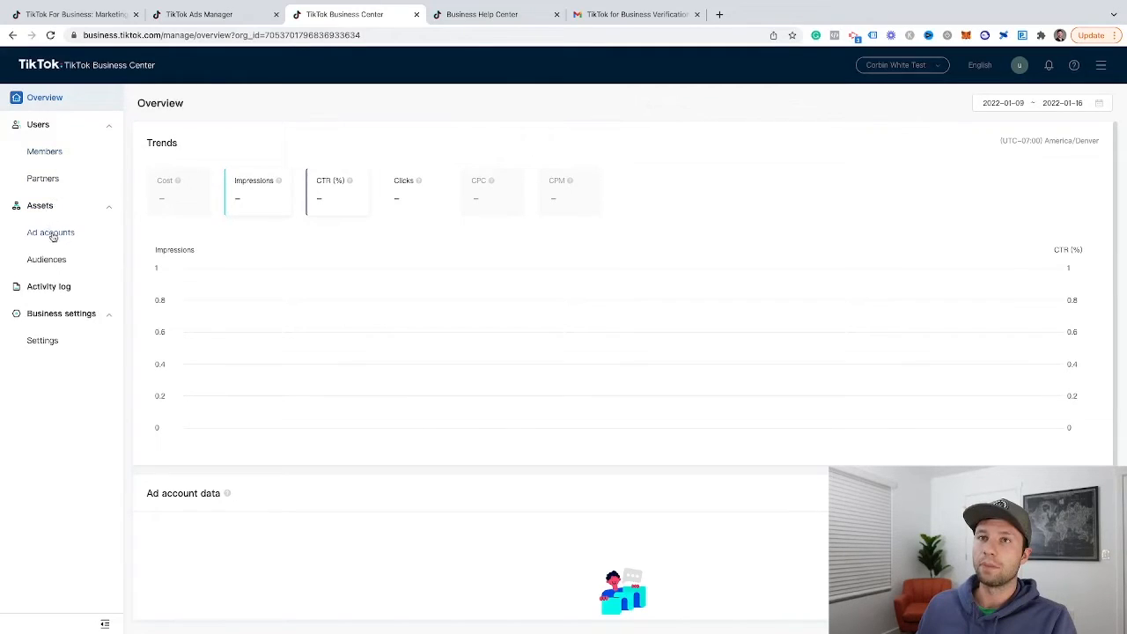
# Start an ad account access request under Assets > Ad accounts and look up the account ID in Ads Manager
pyautogui.click(50, 232)
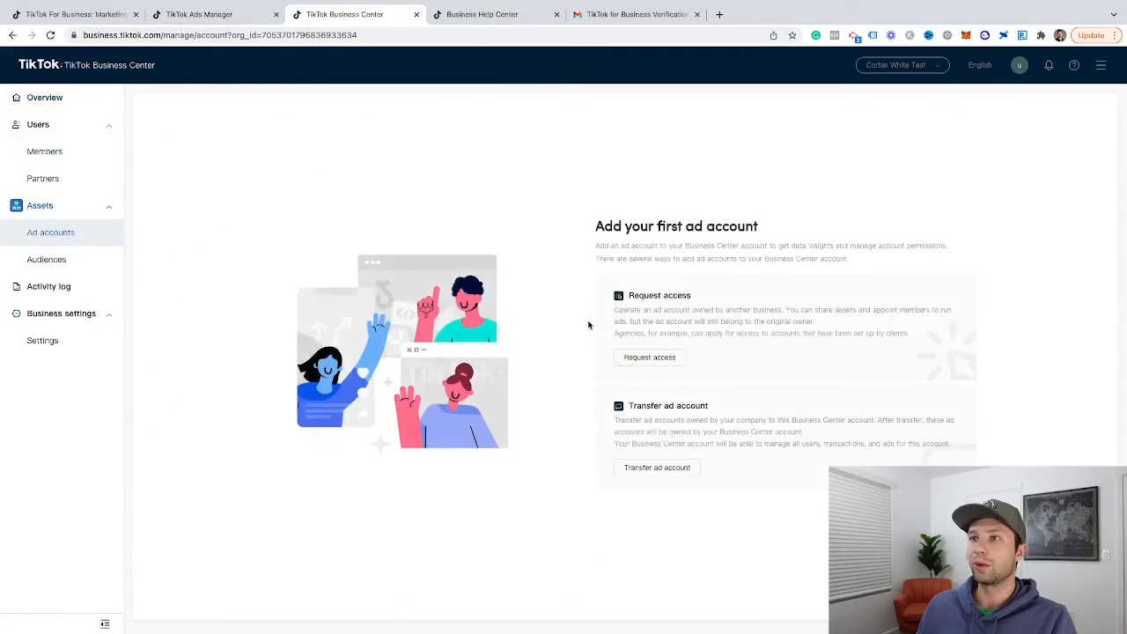
pyautogui.click(648, 356)
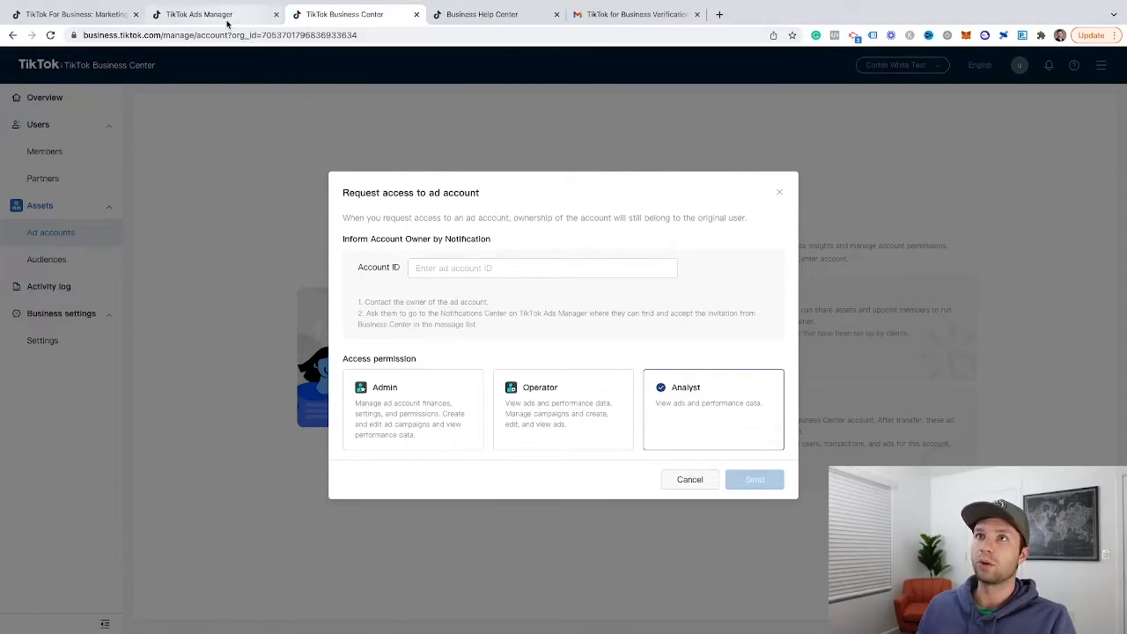
pyautogui.click(195, 14)
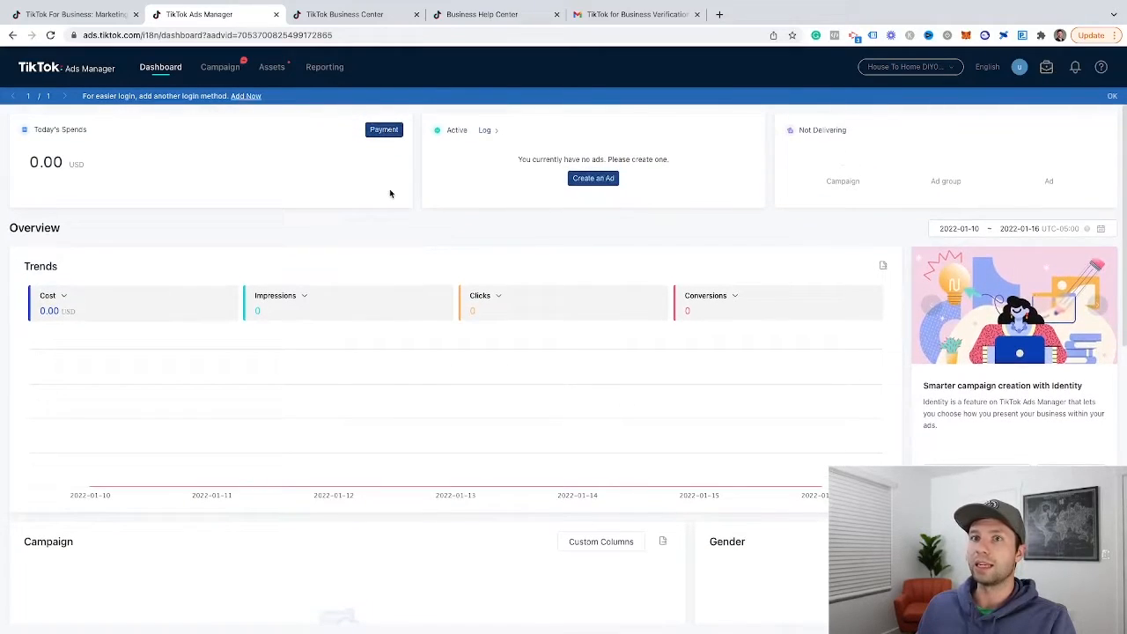
pyautogui.moveTo(799, 180)
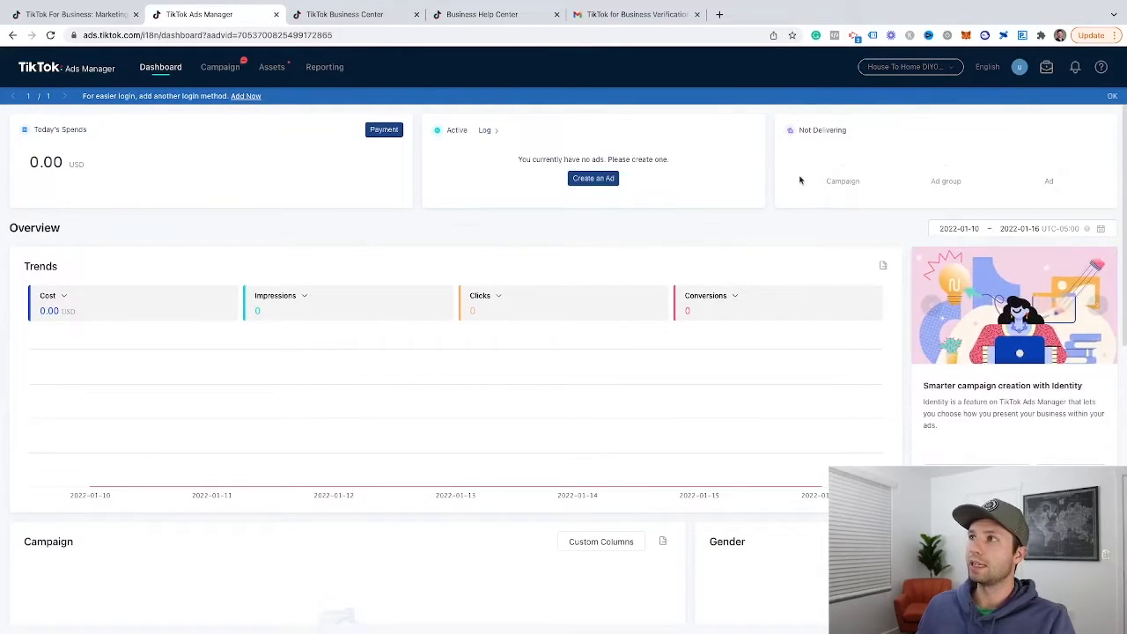
pyautogui.click(910, 67)
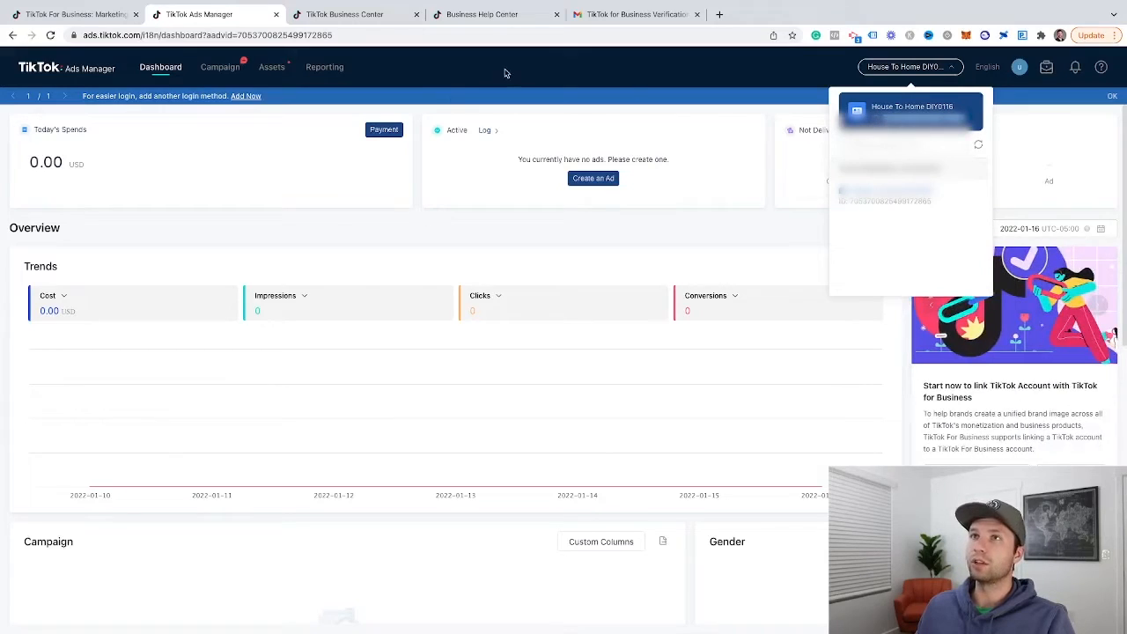
pyautogui.click(352, 14)
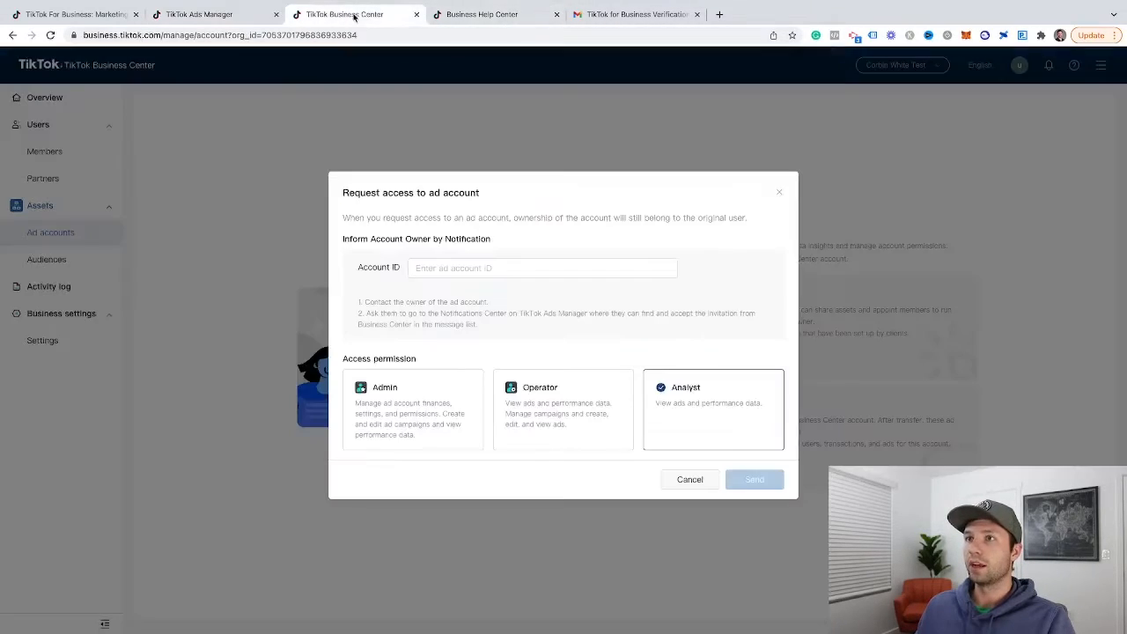
pyautogui.write('7053700825499172865')
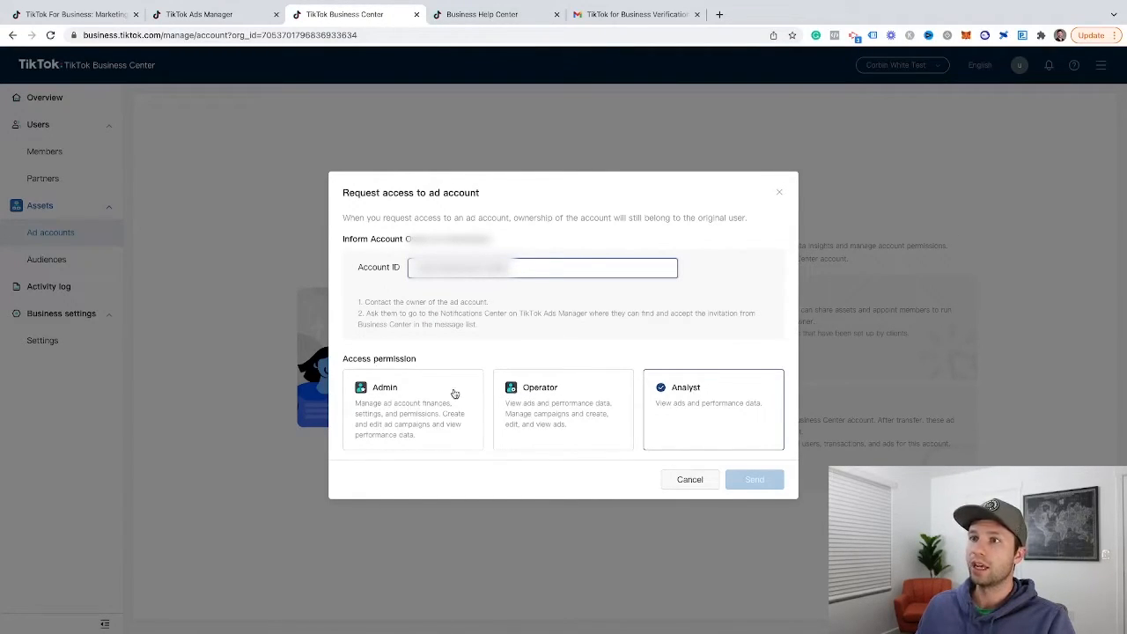
pyautogui.click(412, 409)
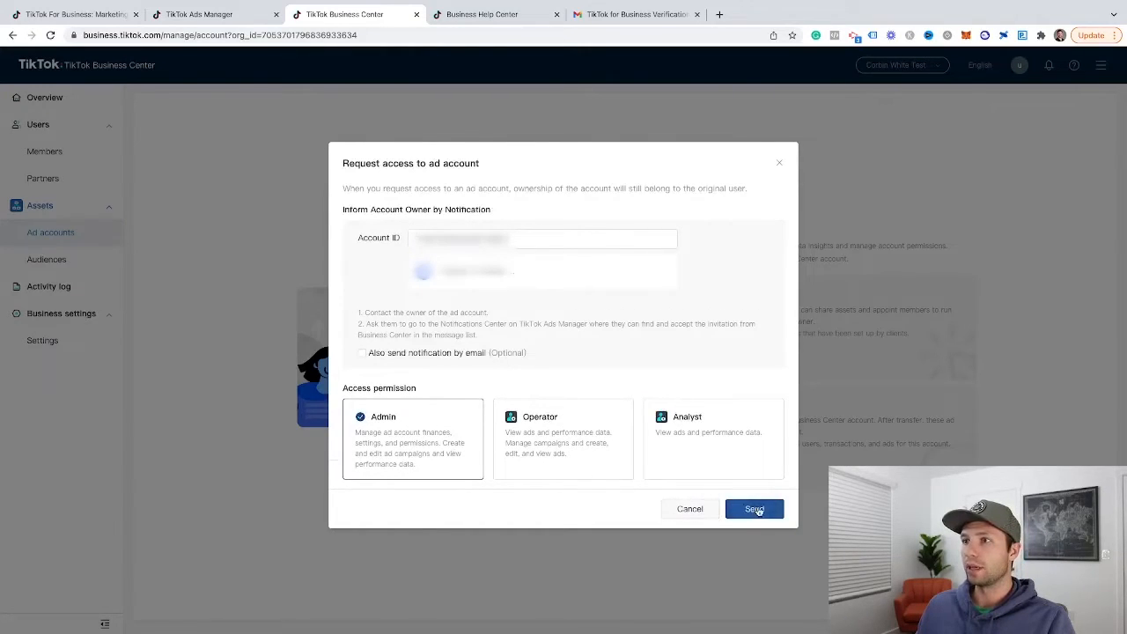
pyautogui.click(753, 509)
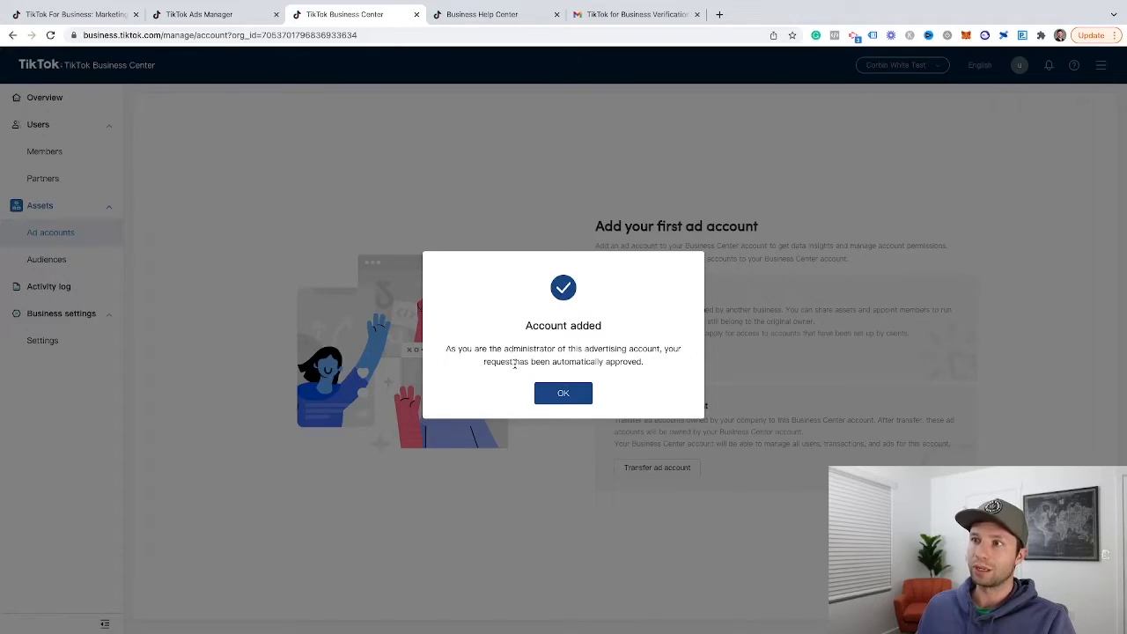
# Acknowledge the Account added confirmation and return to the TikTok Ads Manager dashboard
pyautogui.click(564, 392)
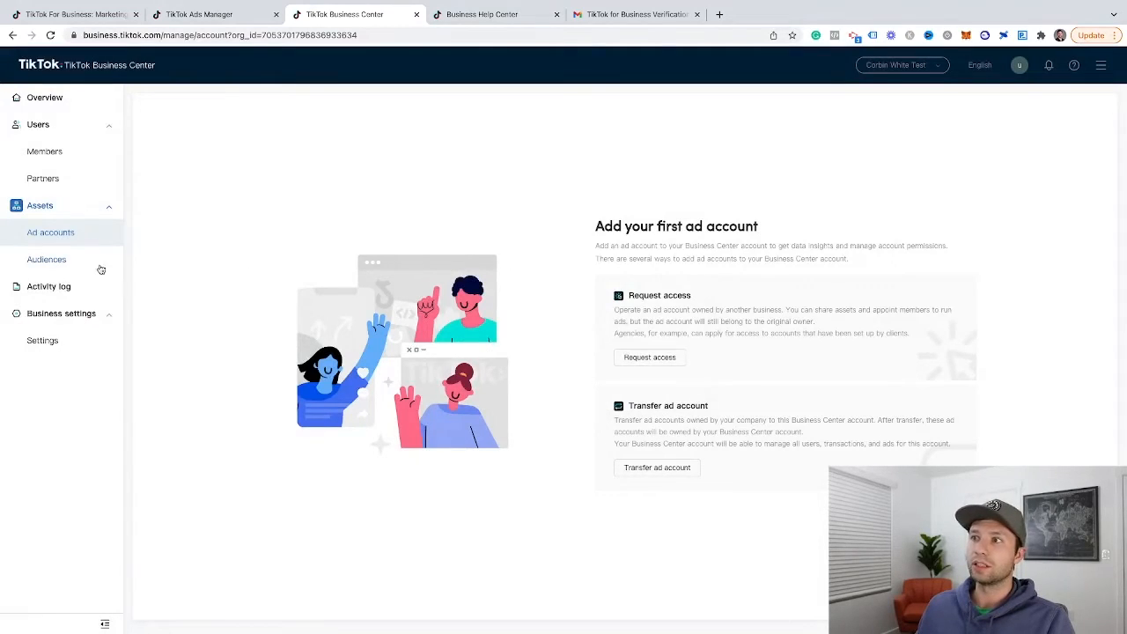
pyautogui.moveTo(258, 303)
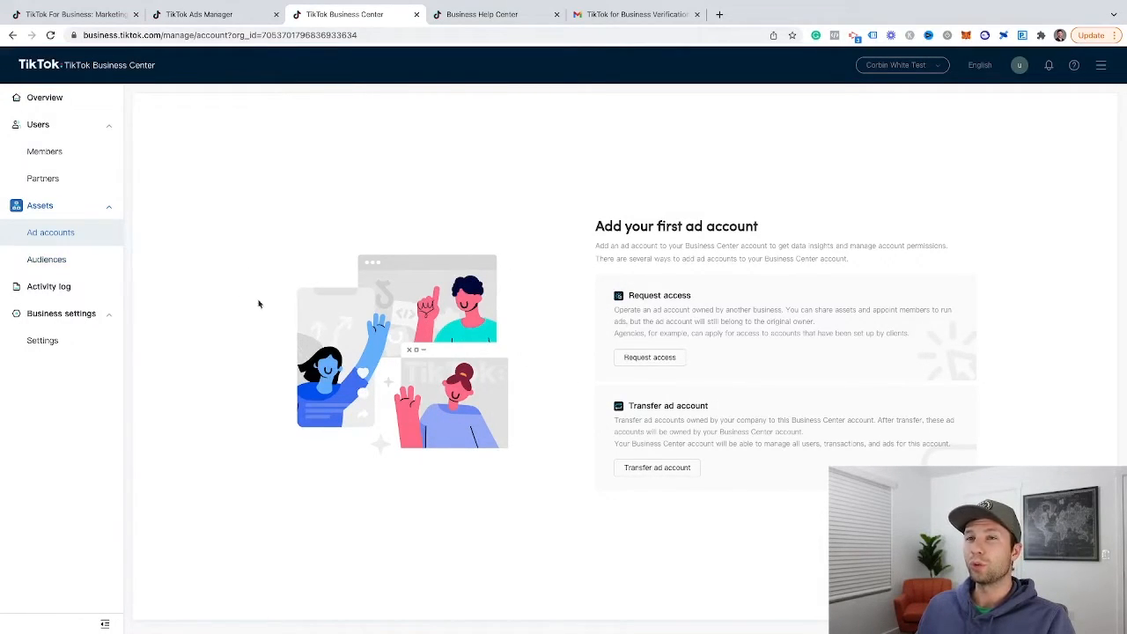
pyautogui.moveTo(350, 203)
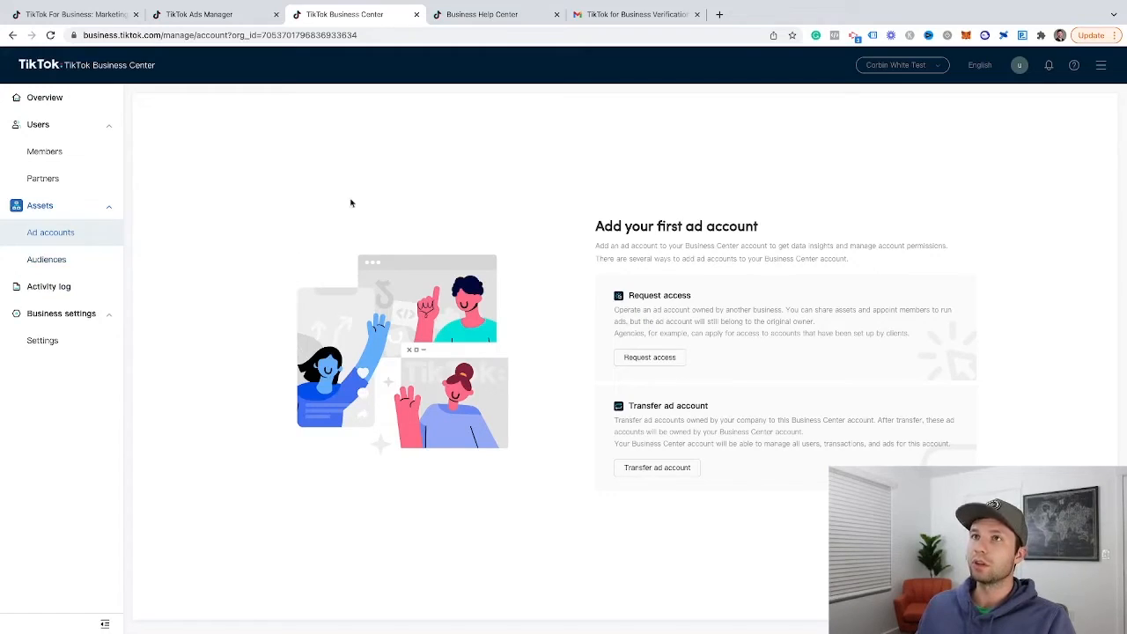
pyautogui.moveTo(174, 181)
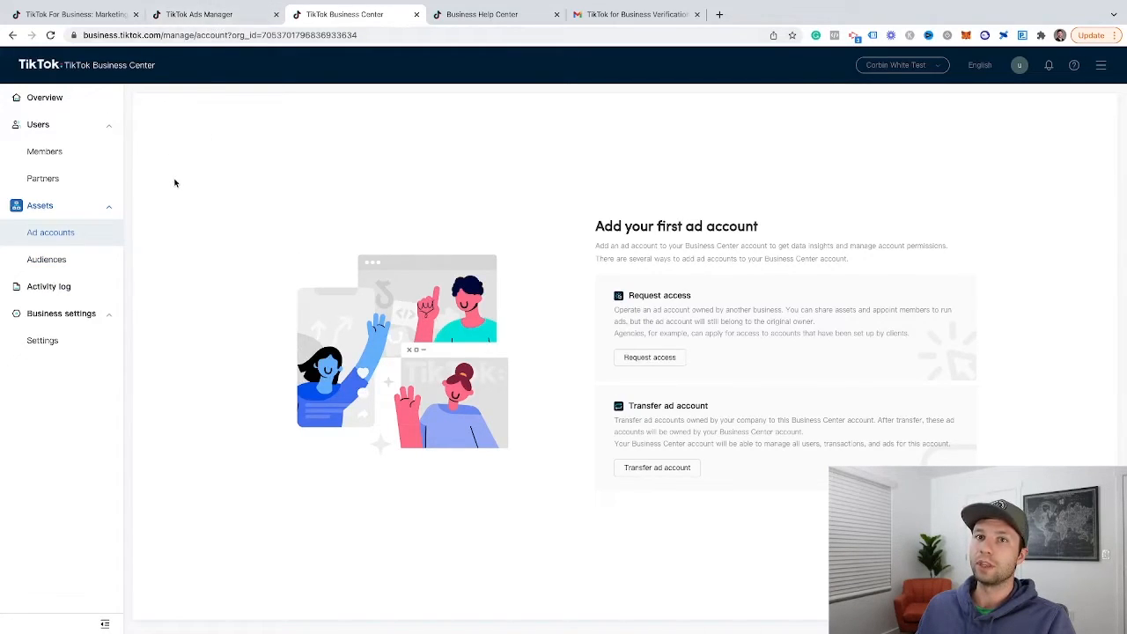
pyautogui.click(212, 14)
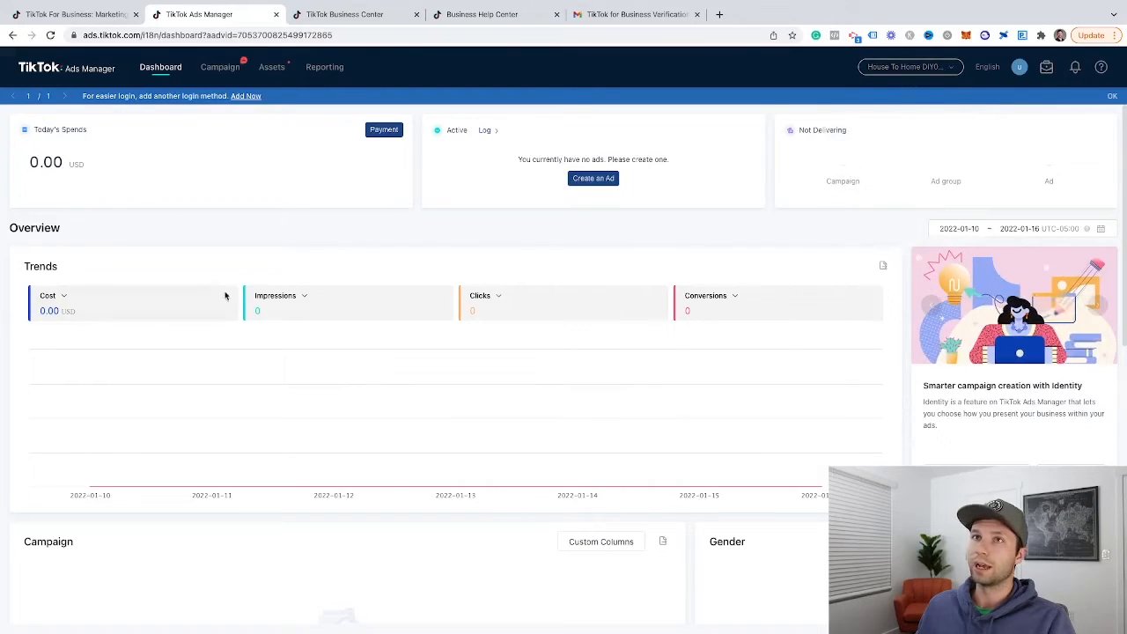
pyautogui.click(1074, 67)
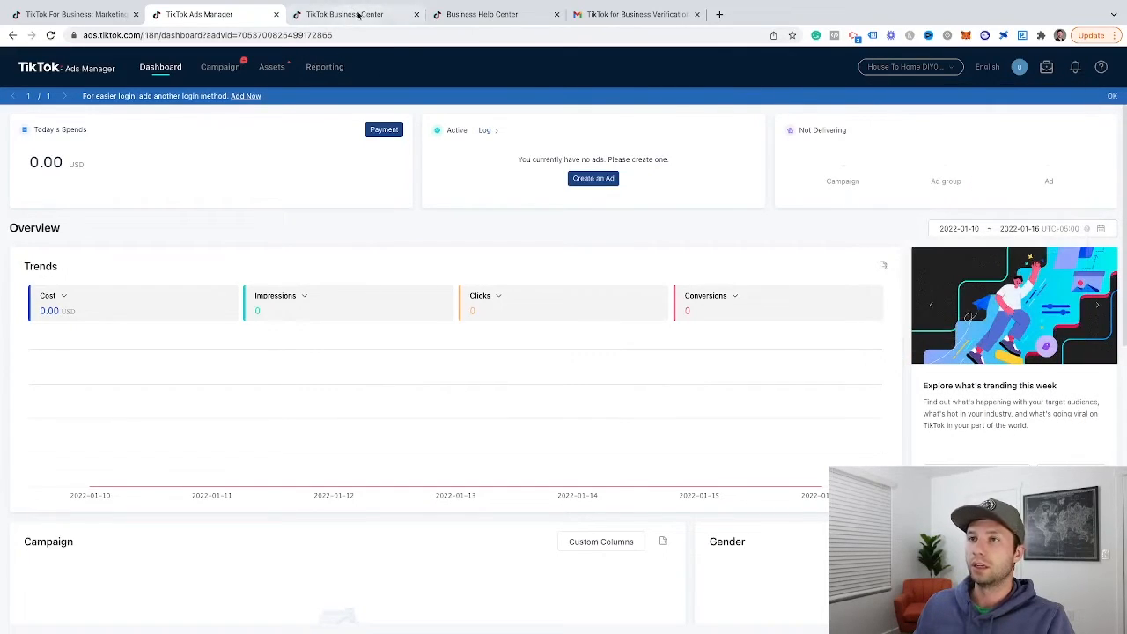
# Confirm House To Home DIY0116 under Ad accounts, then browse Members, Partners and the empty Shared audiences pages
pyautogui.click(343, 14)
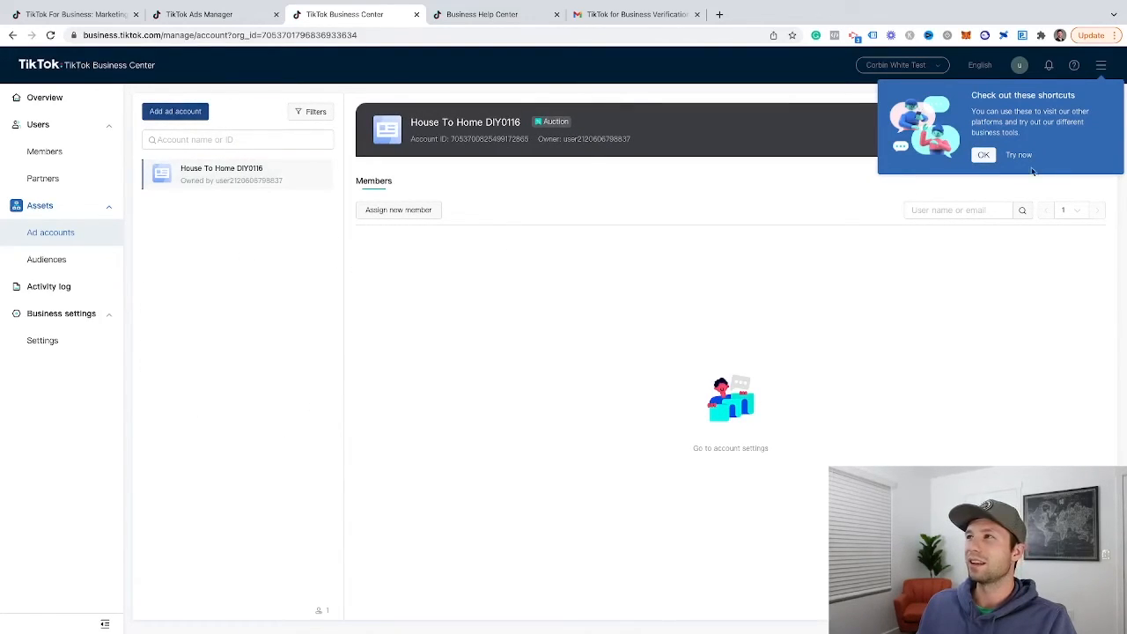
pyautogui.click(44, 152)
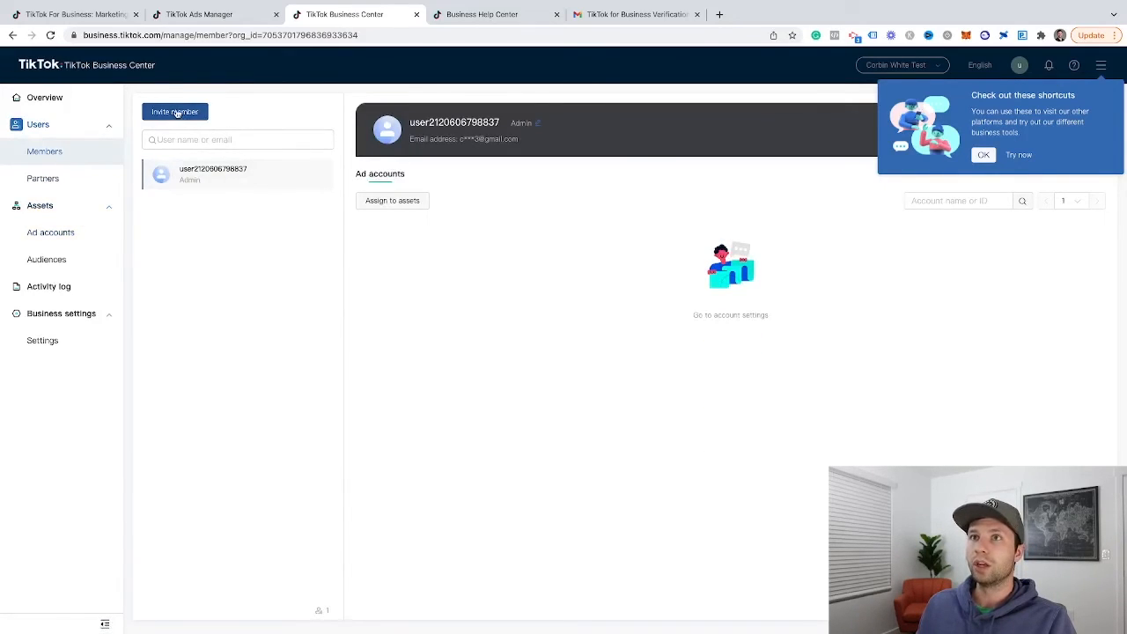
pyautogui.click(176, 113)
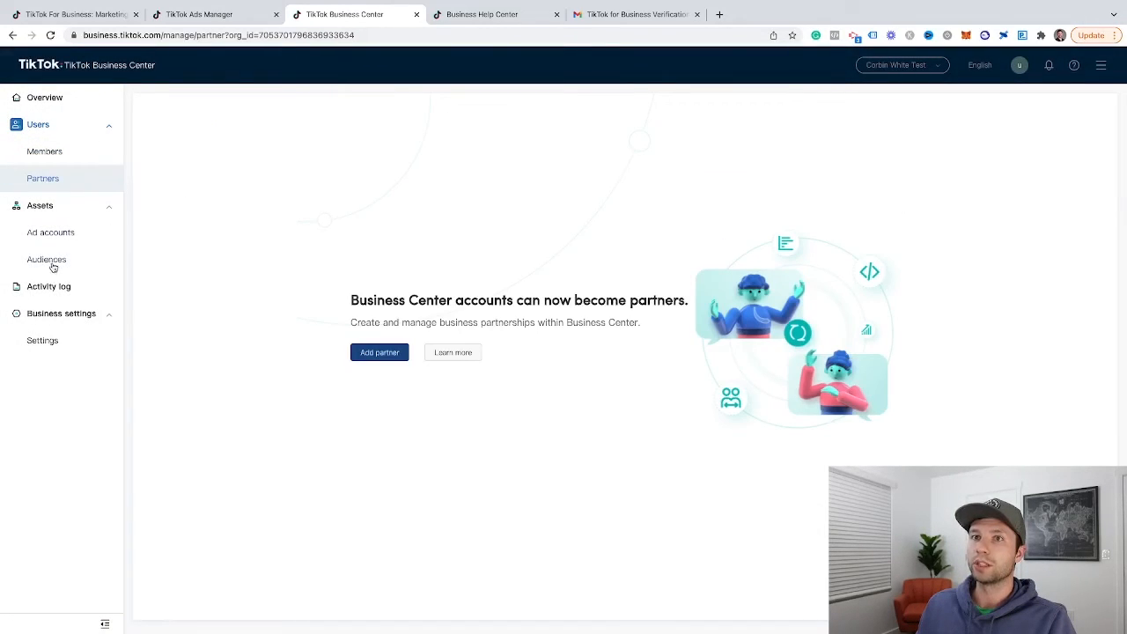
pyautogui.click(46, 259)
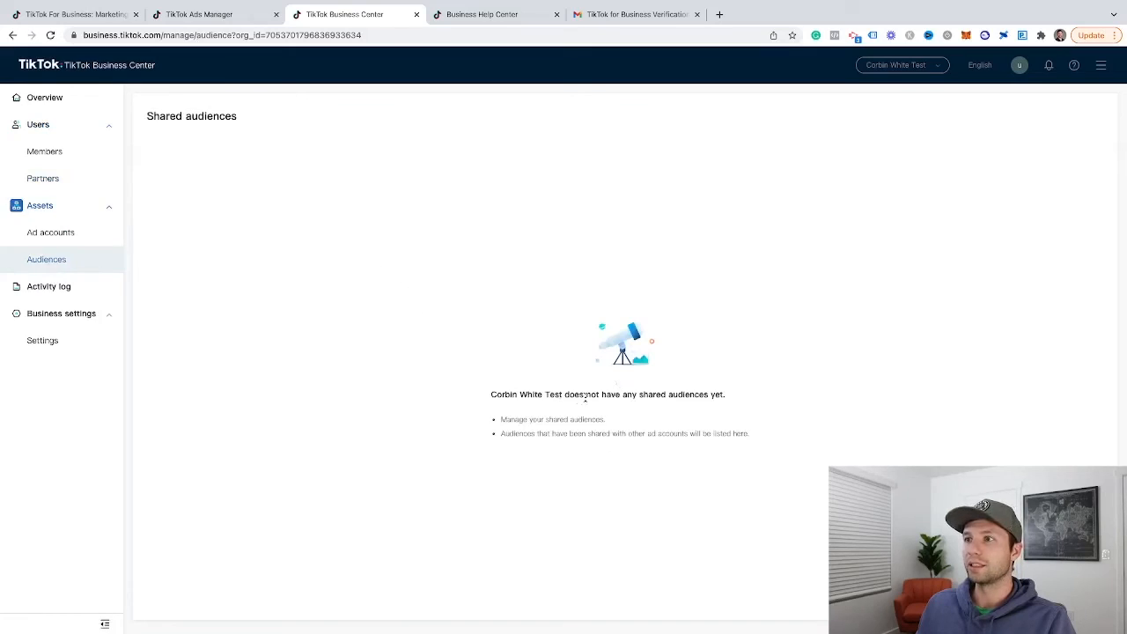
pyautogui.moveTo(81, 291)
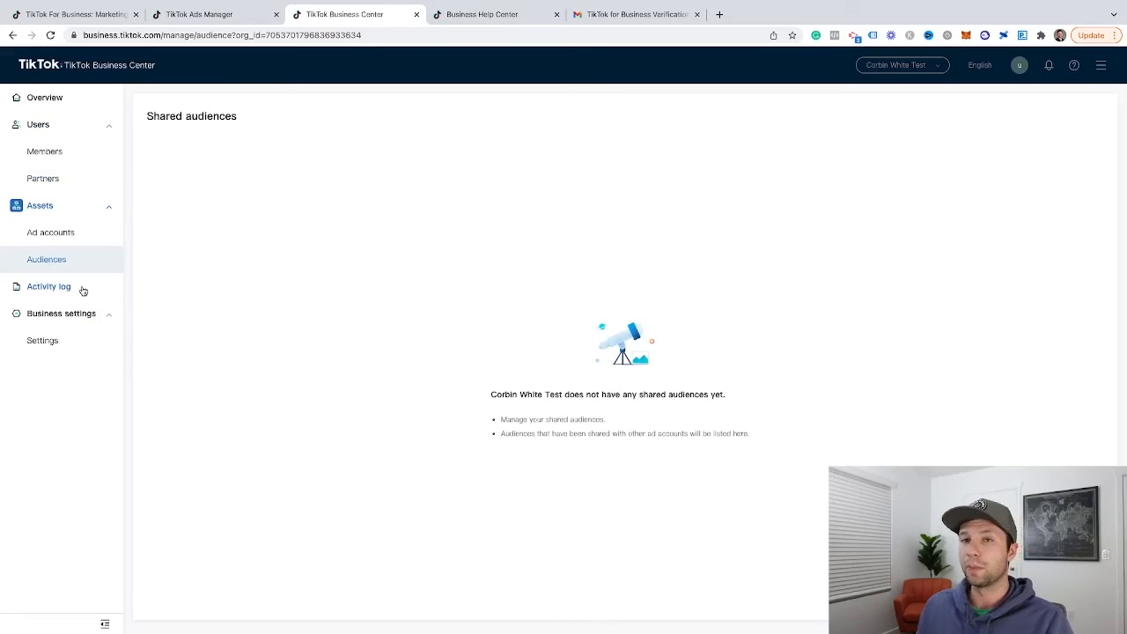